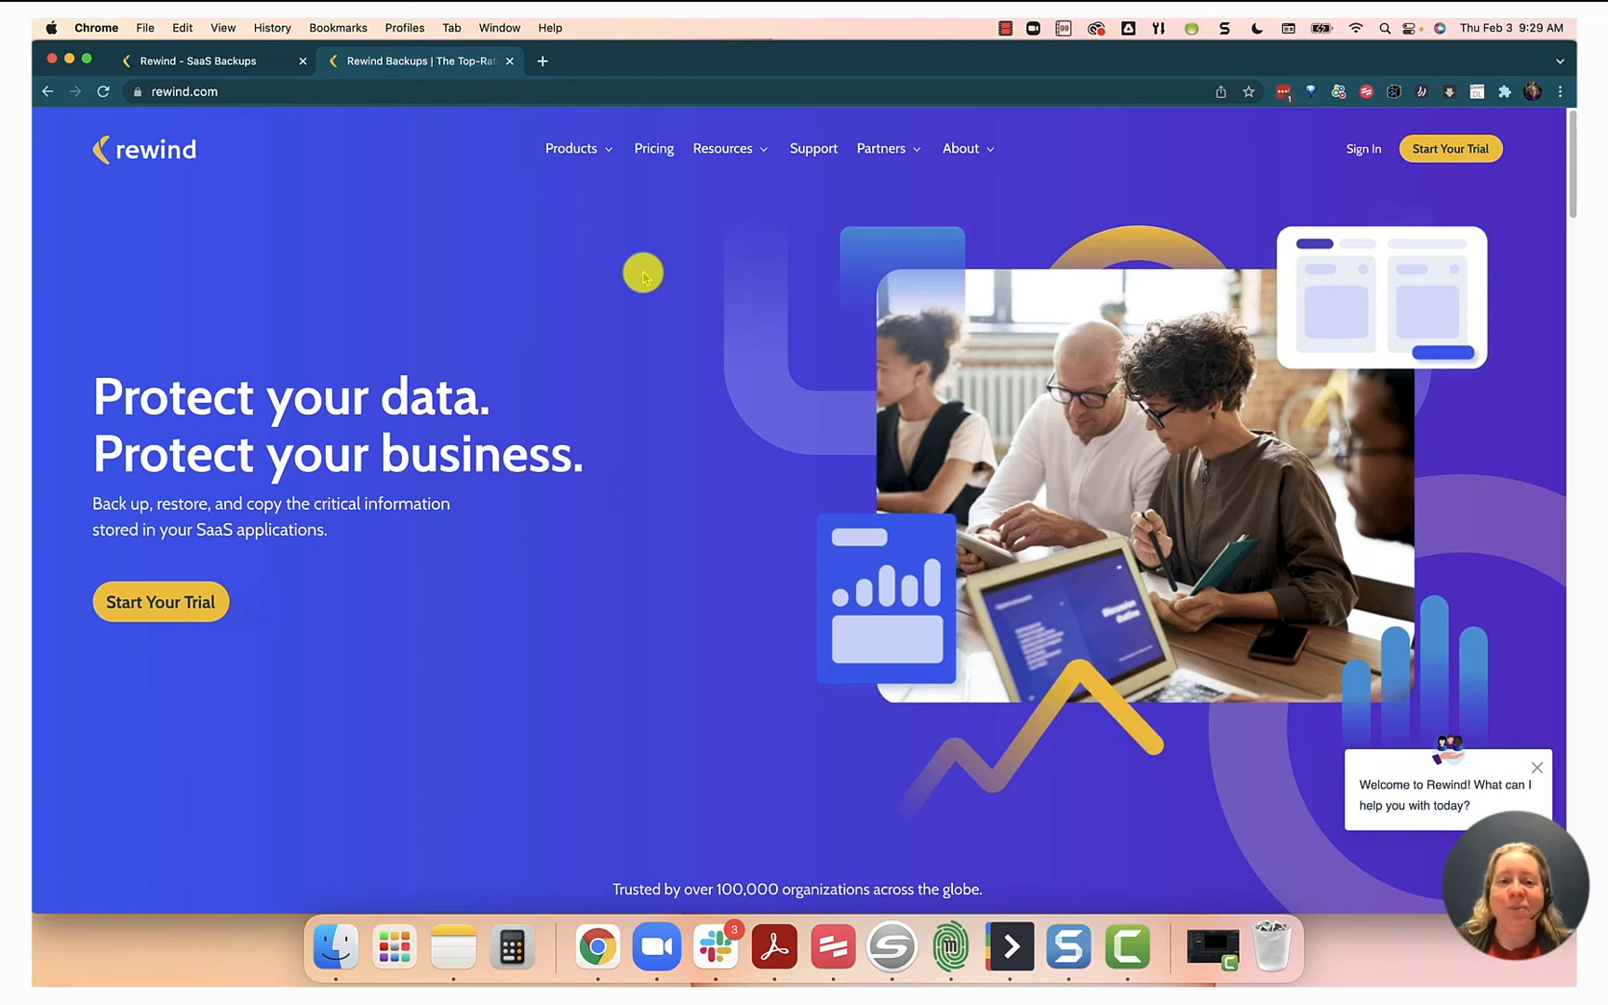
mouse_move(695, 133)
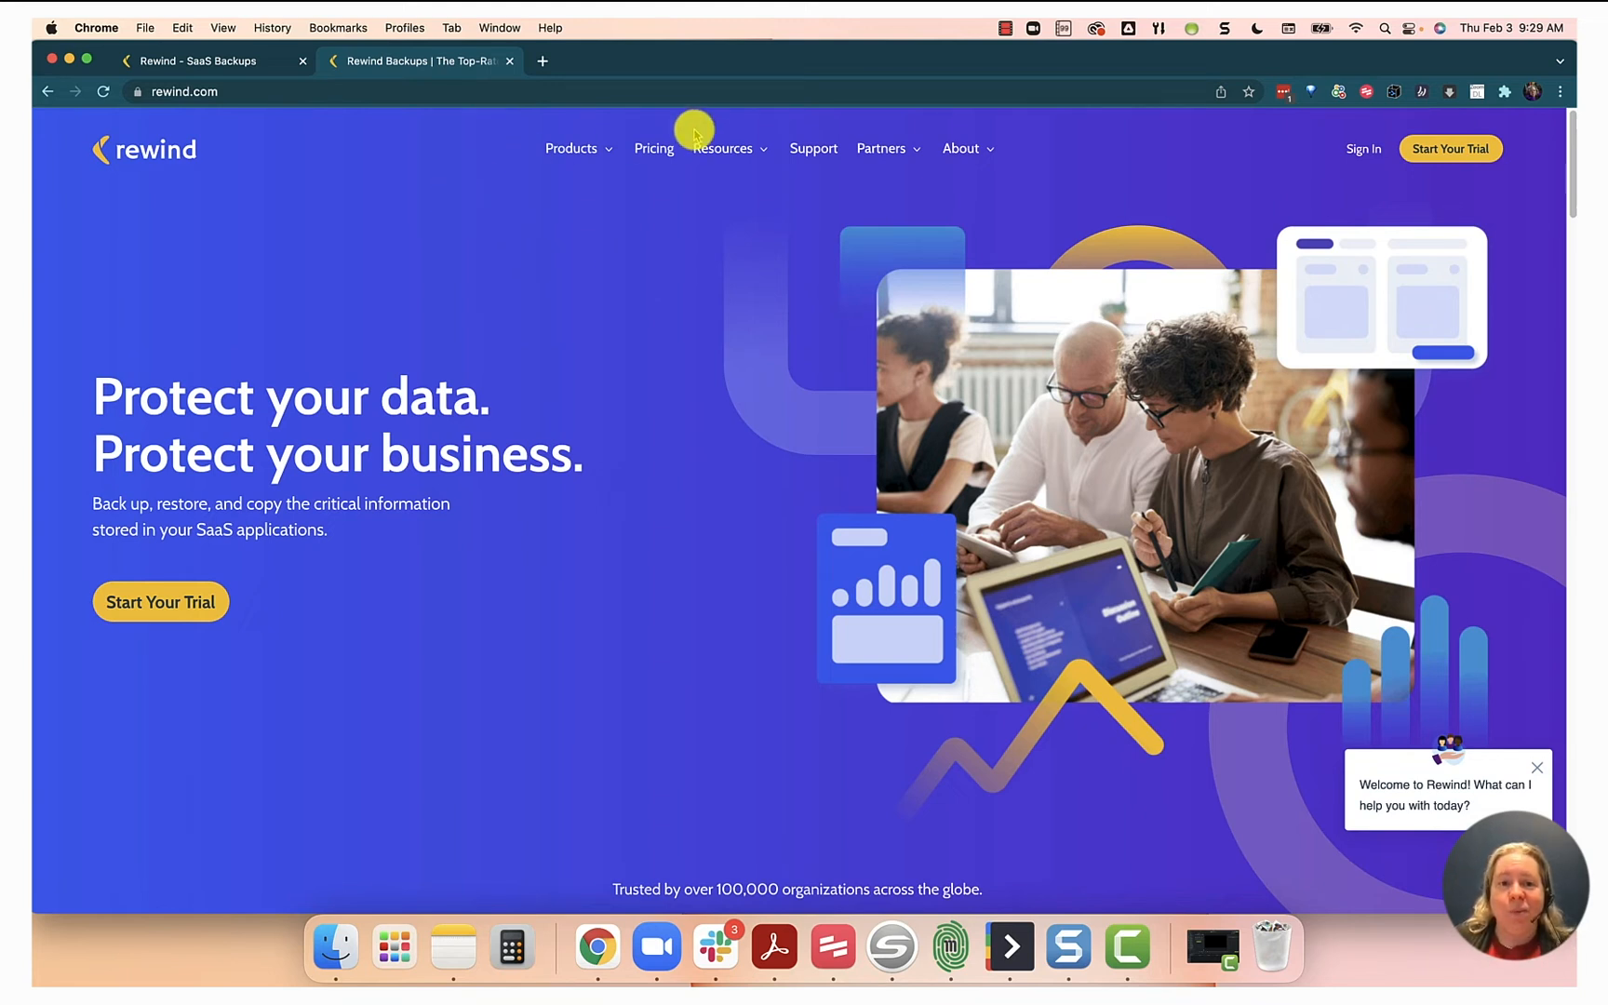
mouse_move(698, 114)
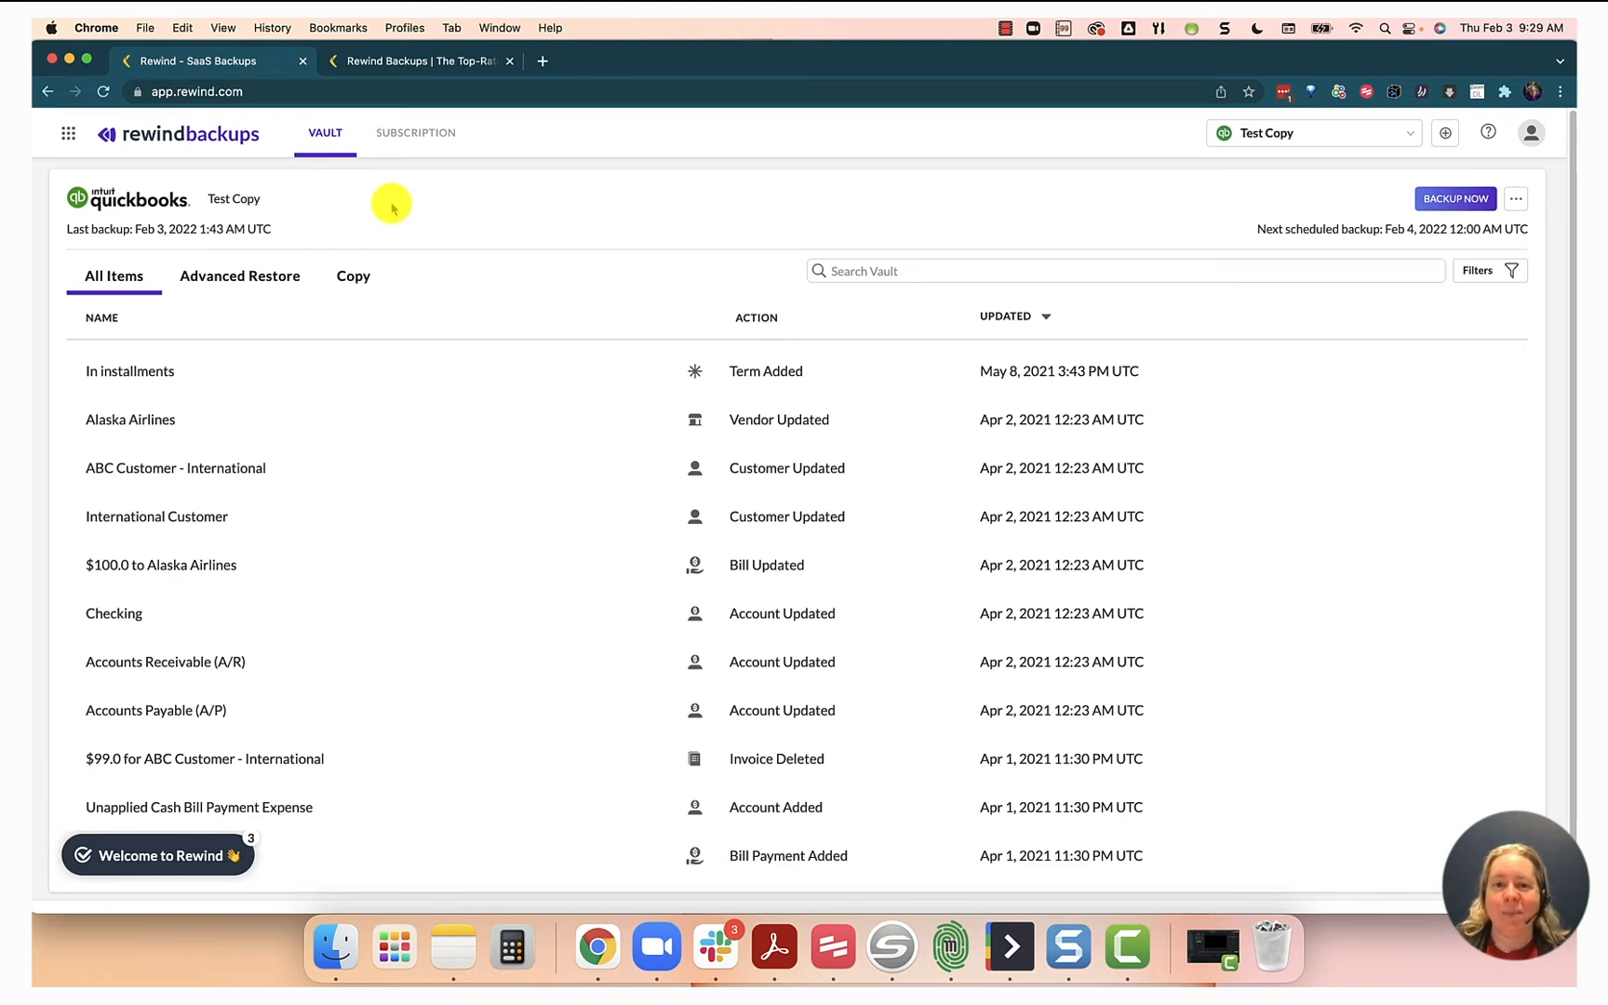
mouse_move(231, 305)
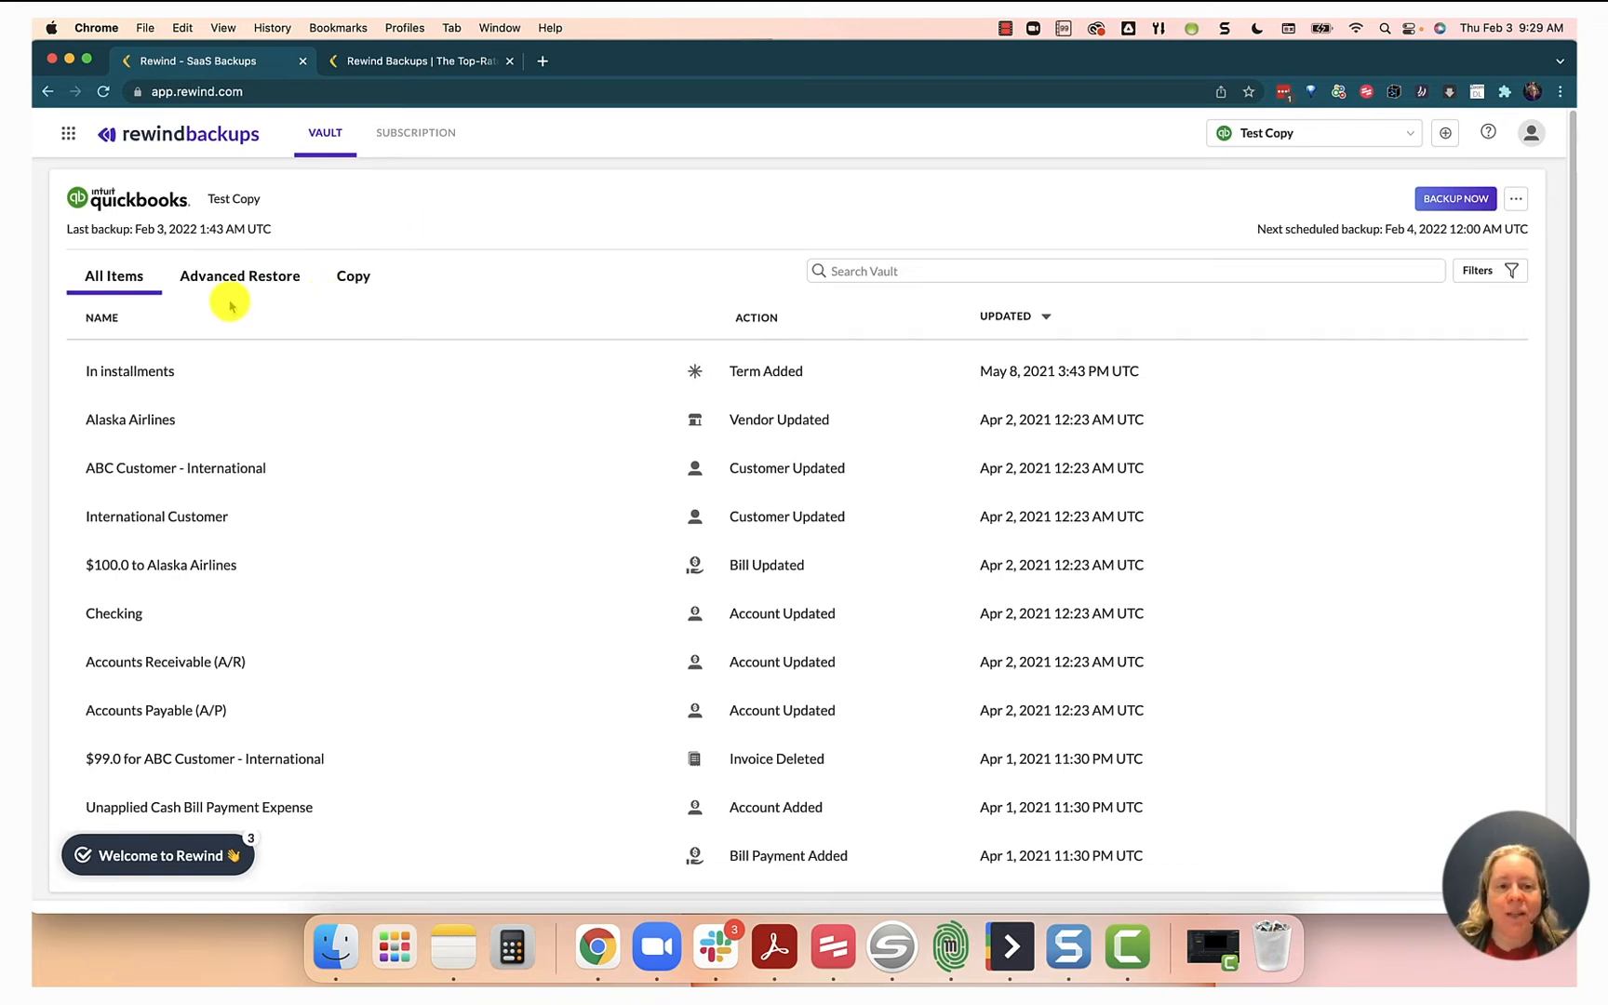
mouse_move(119, 304)
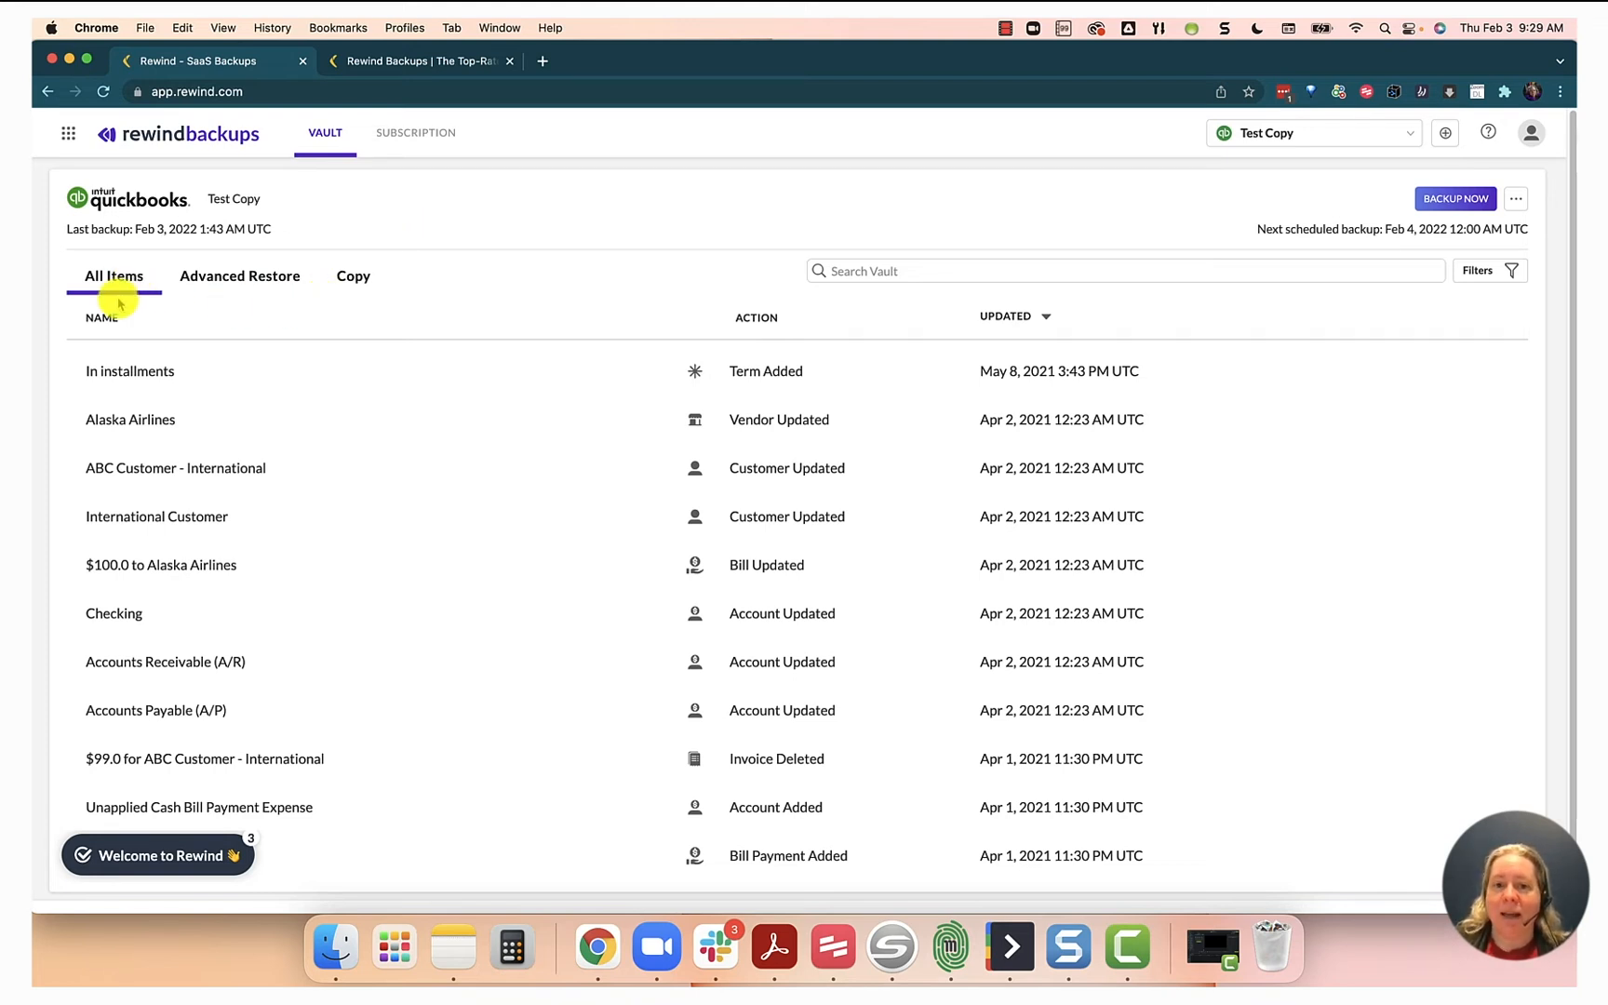
Review the company file restore and copy options, then return to the backed-up items list
left_click(239, 276)
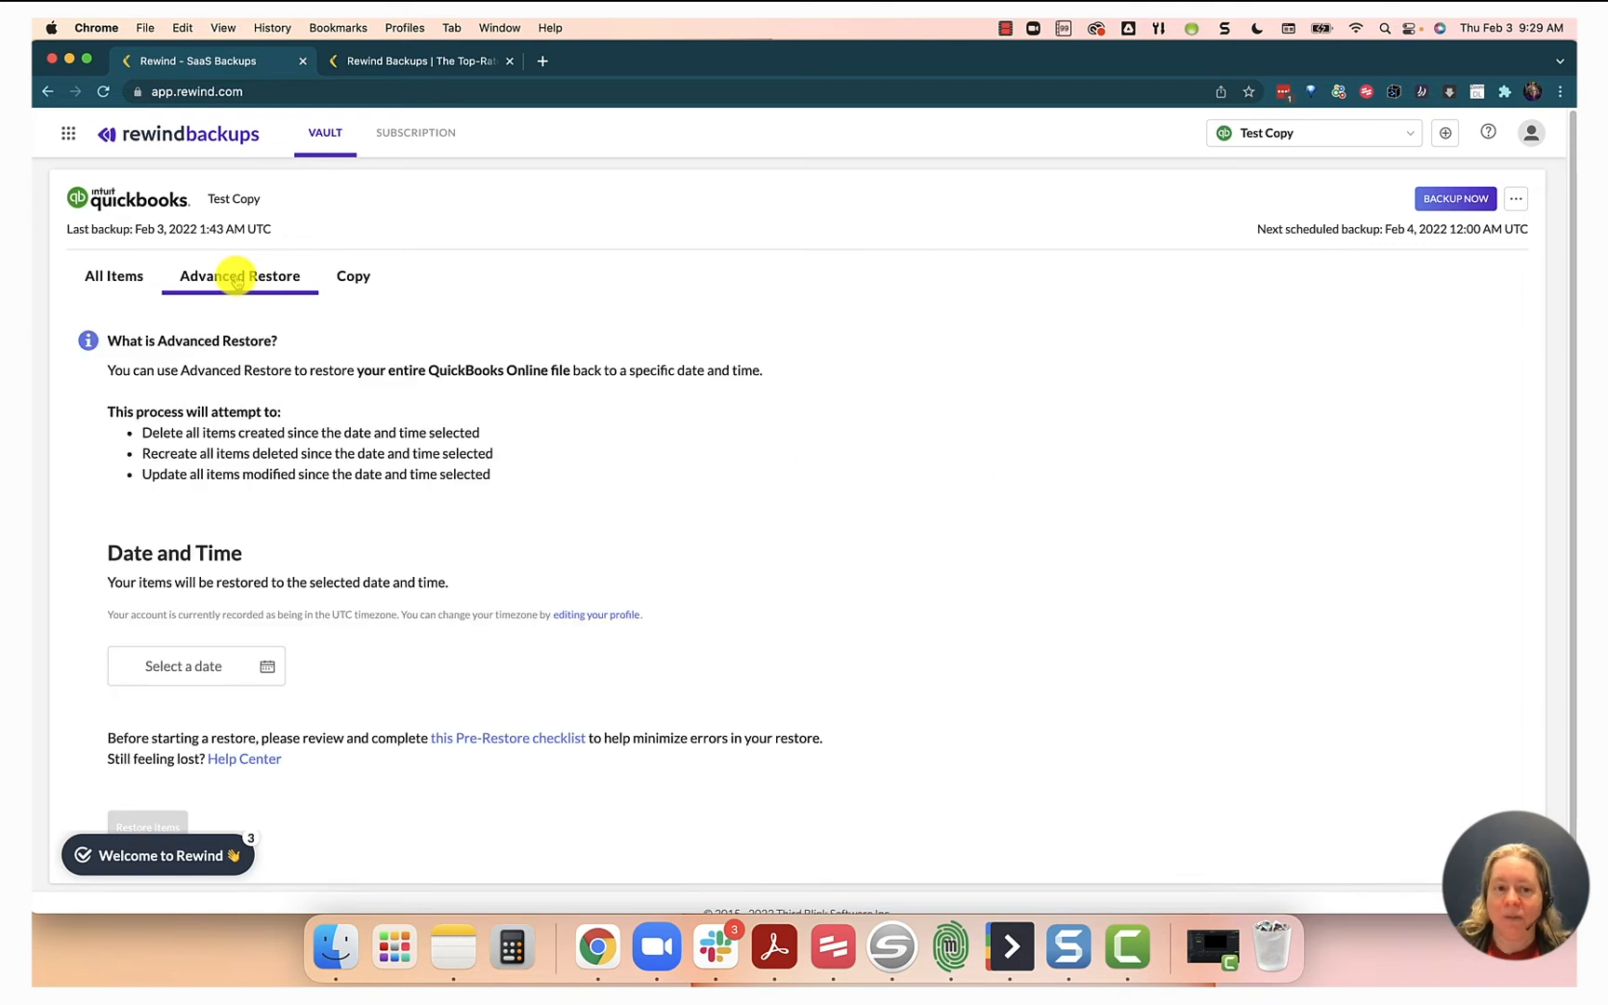
left_click(352, 276)
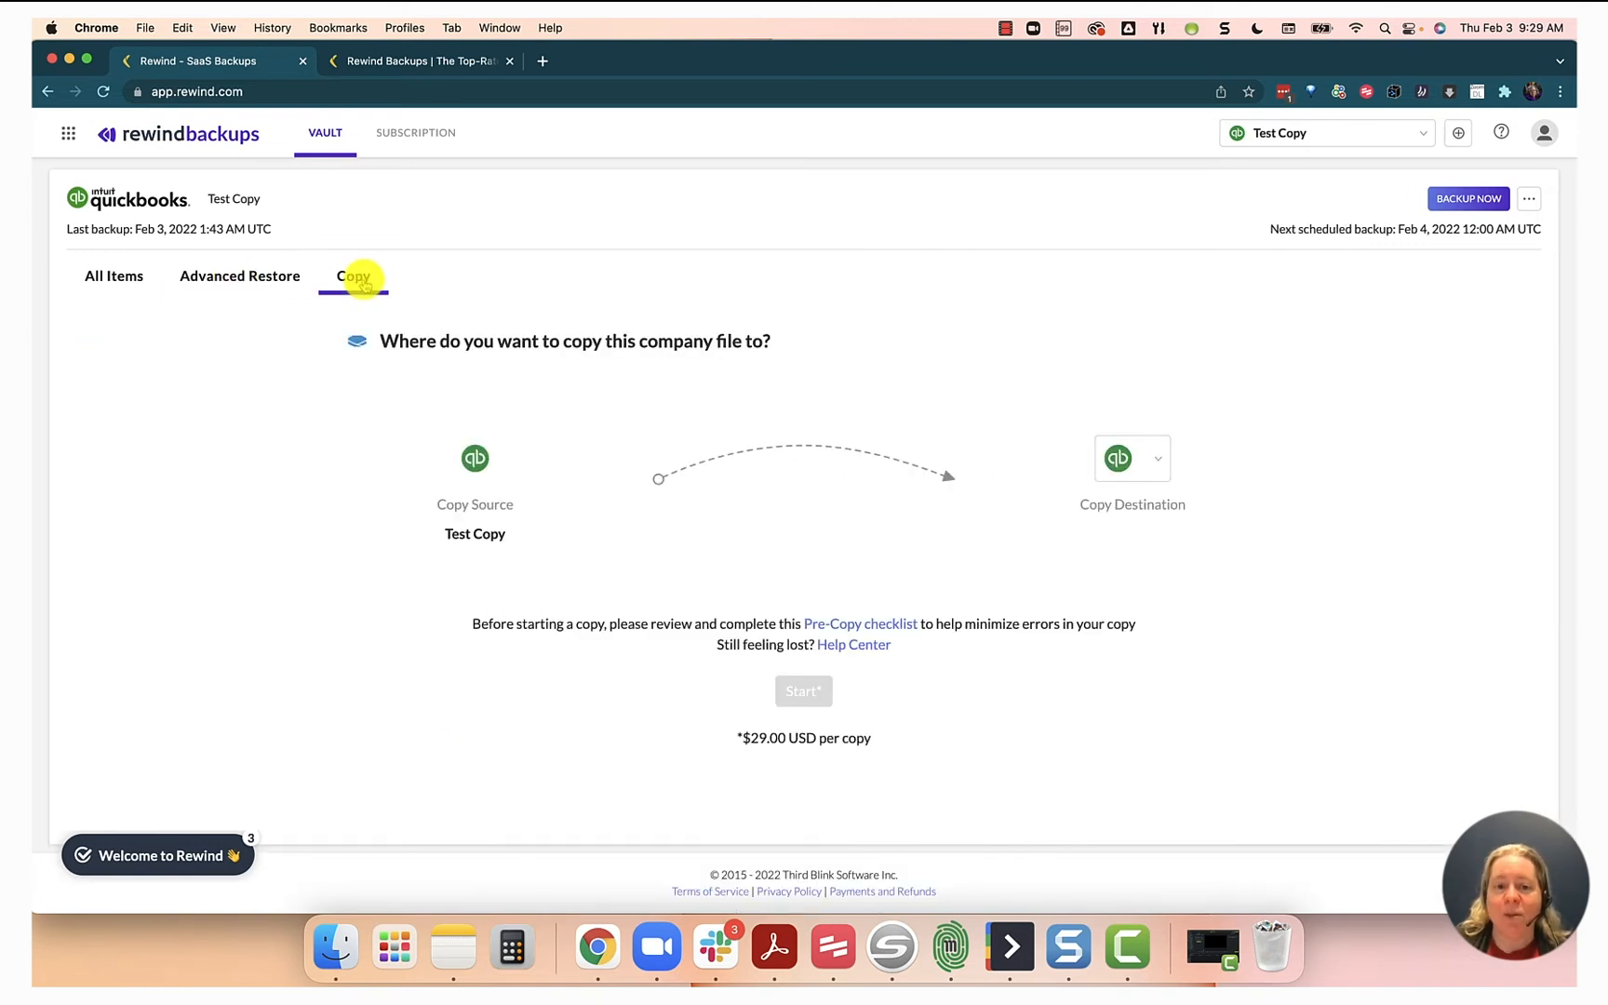
mouse_move(585, 623)
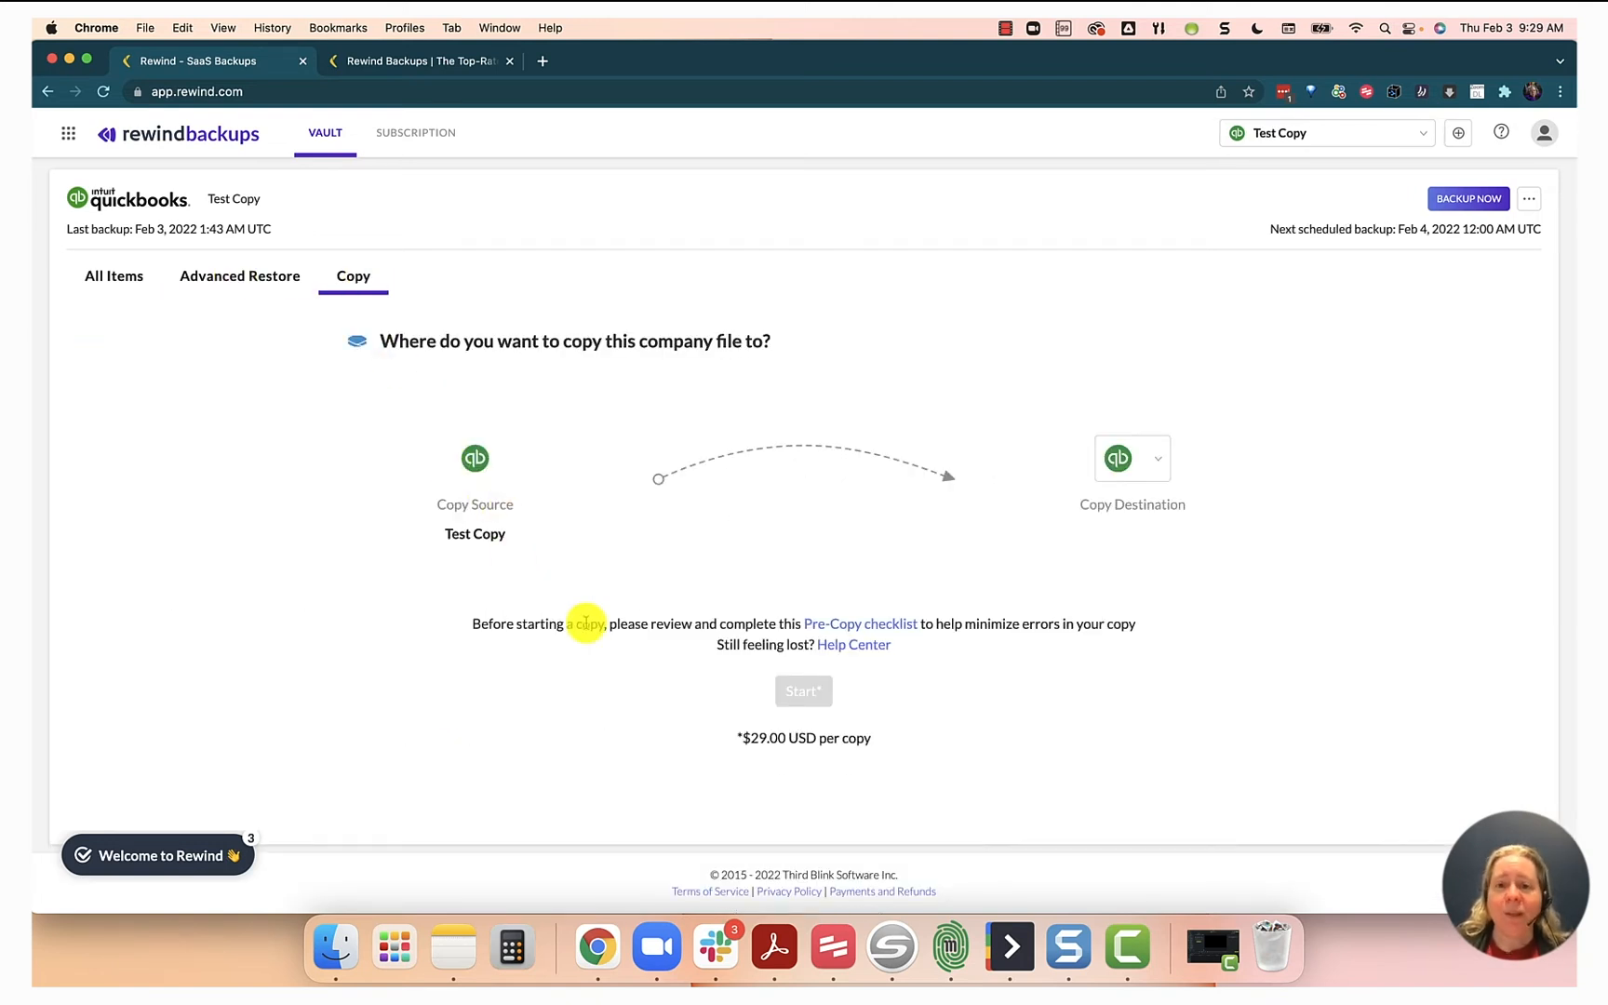
mouse_move(841, 762)
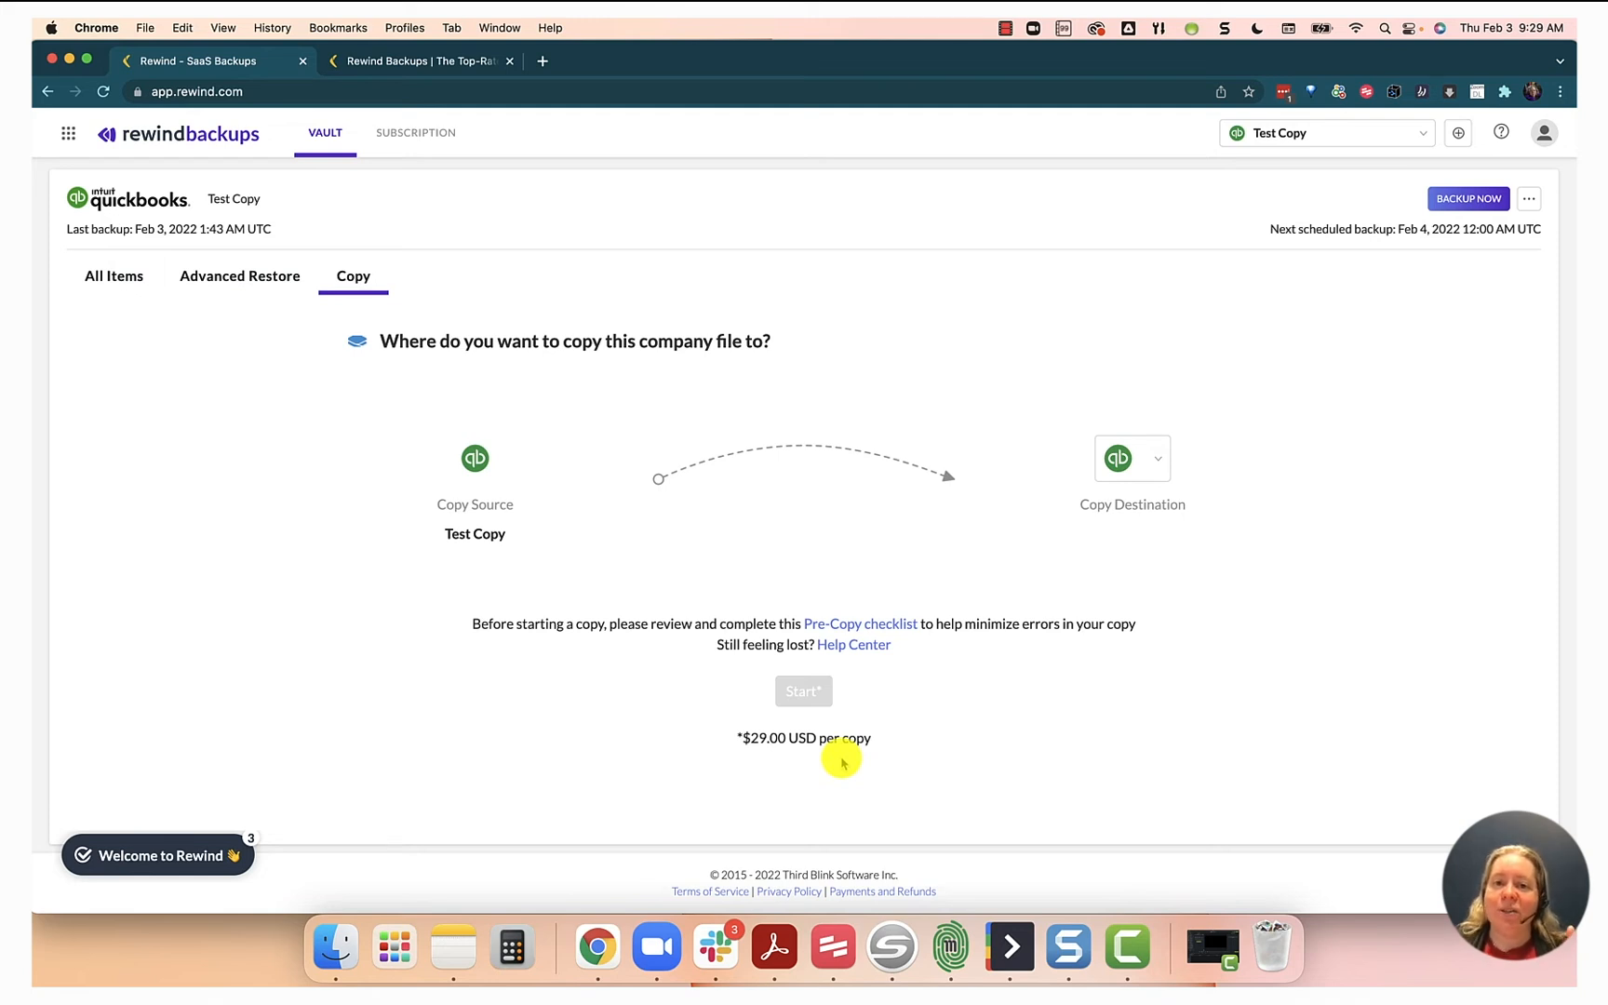
mouse_move(179, 318)
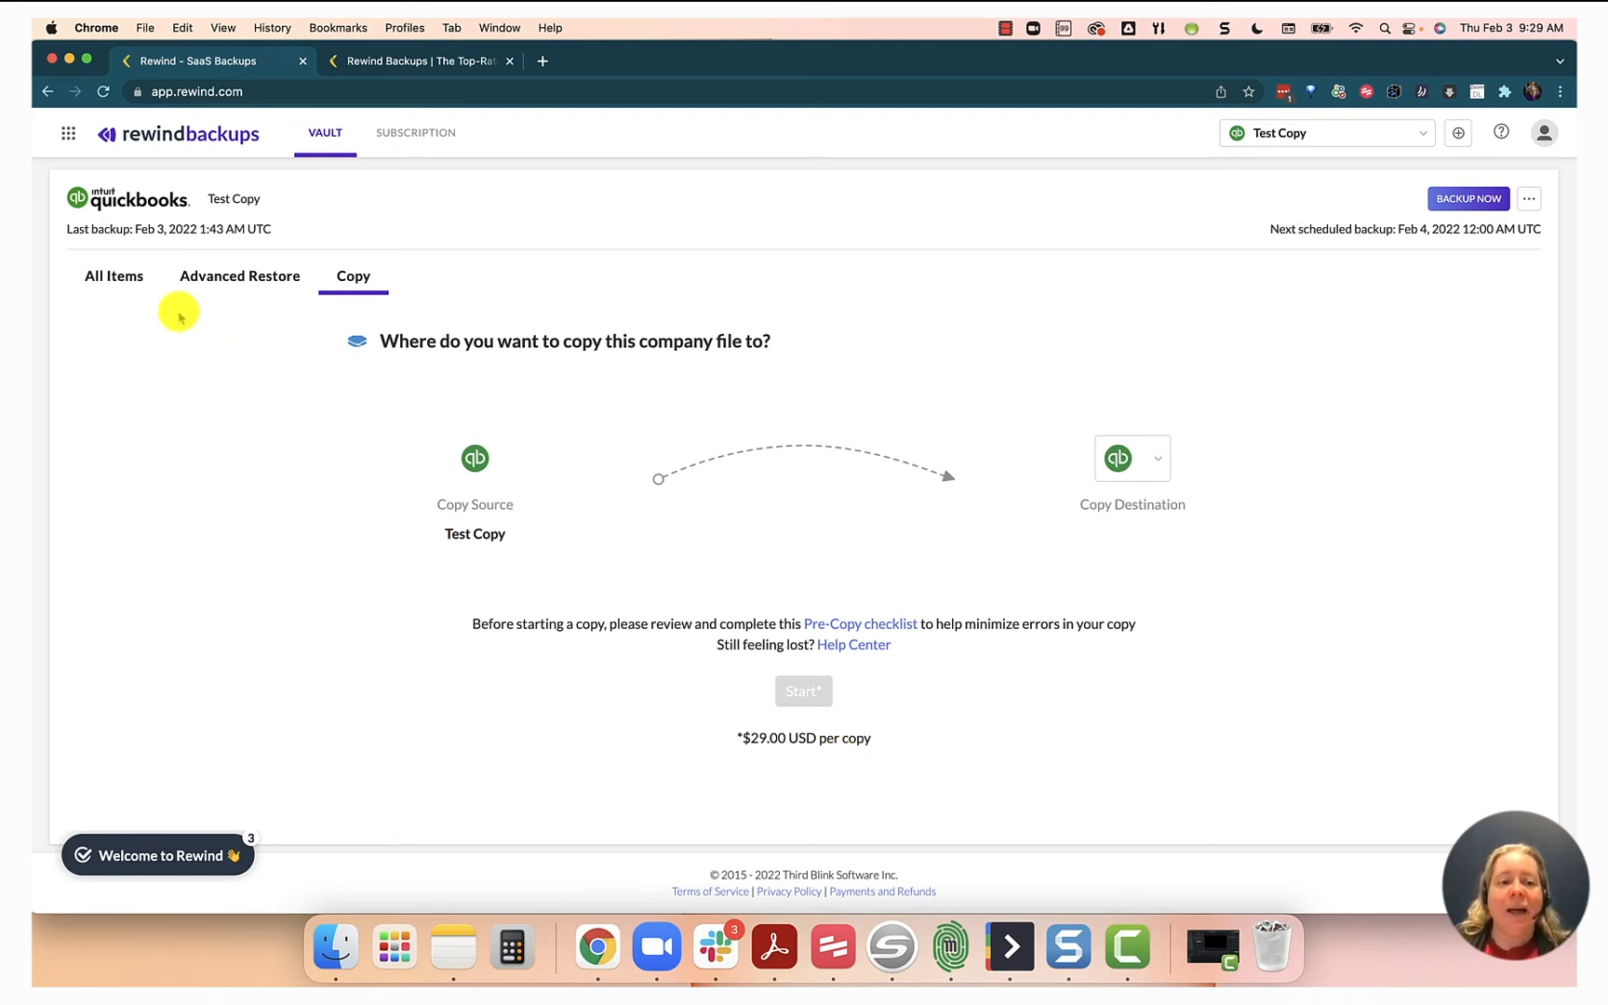
mouse_move(124, 279)
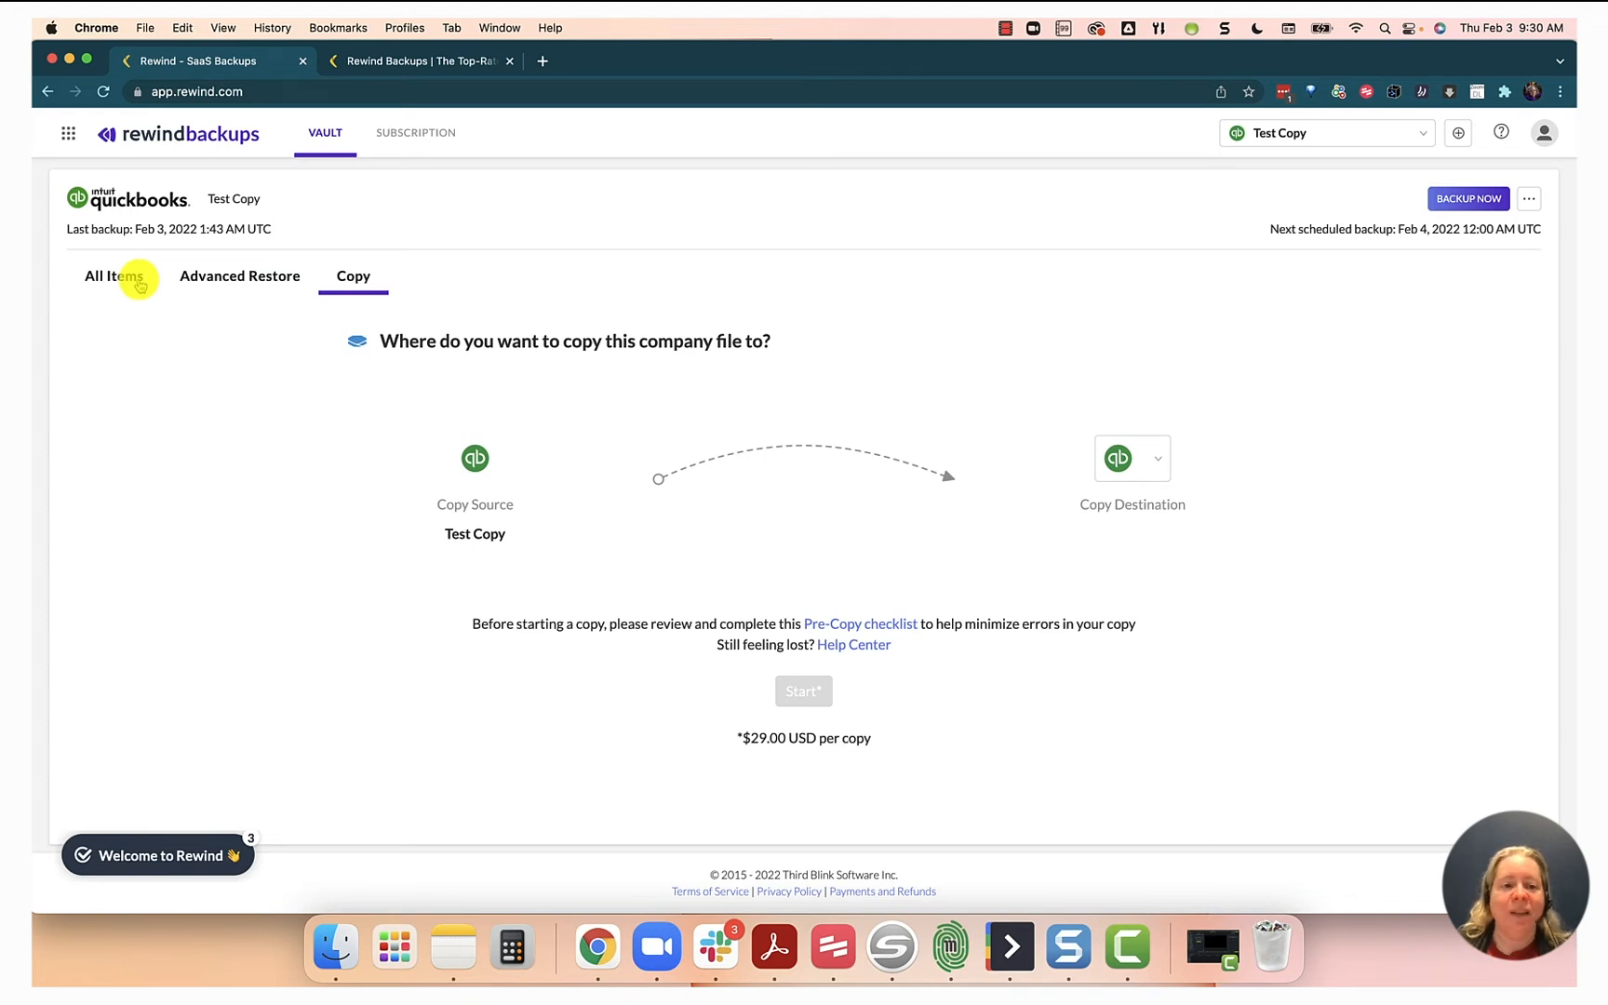
left_click(113, 276)
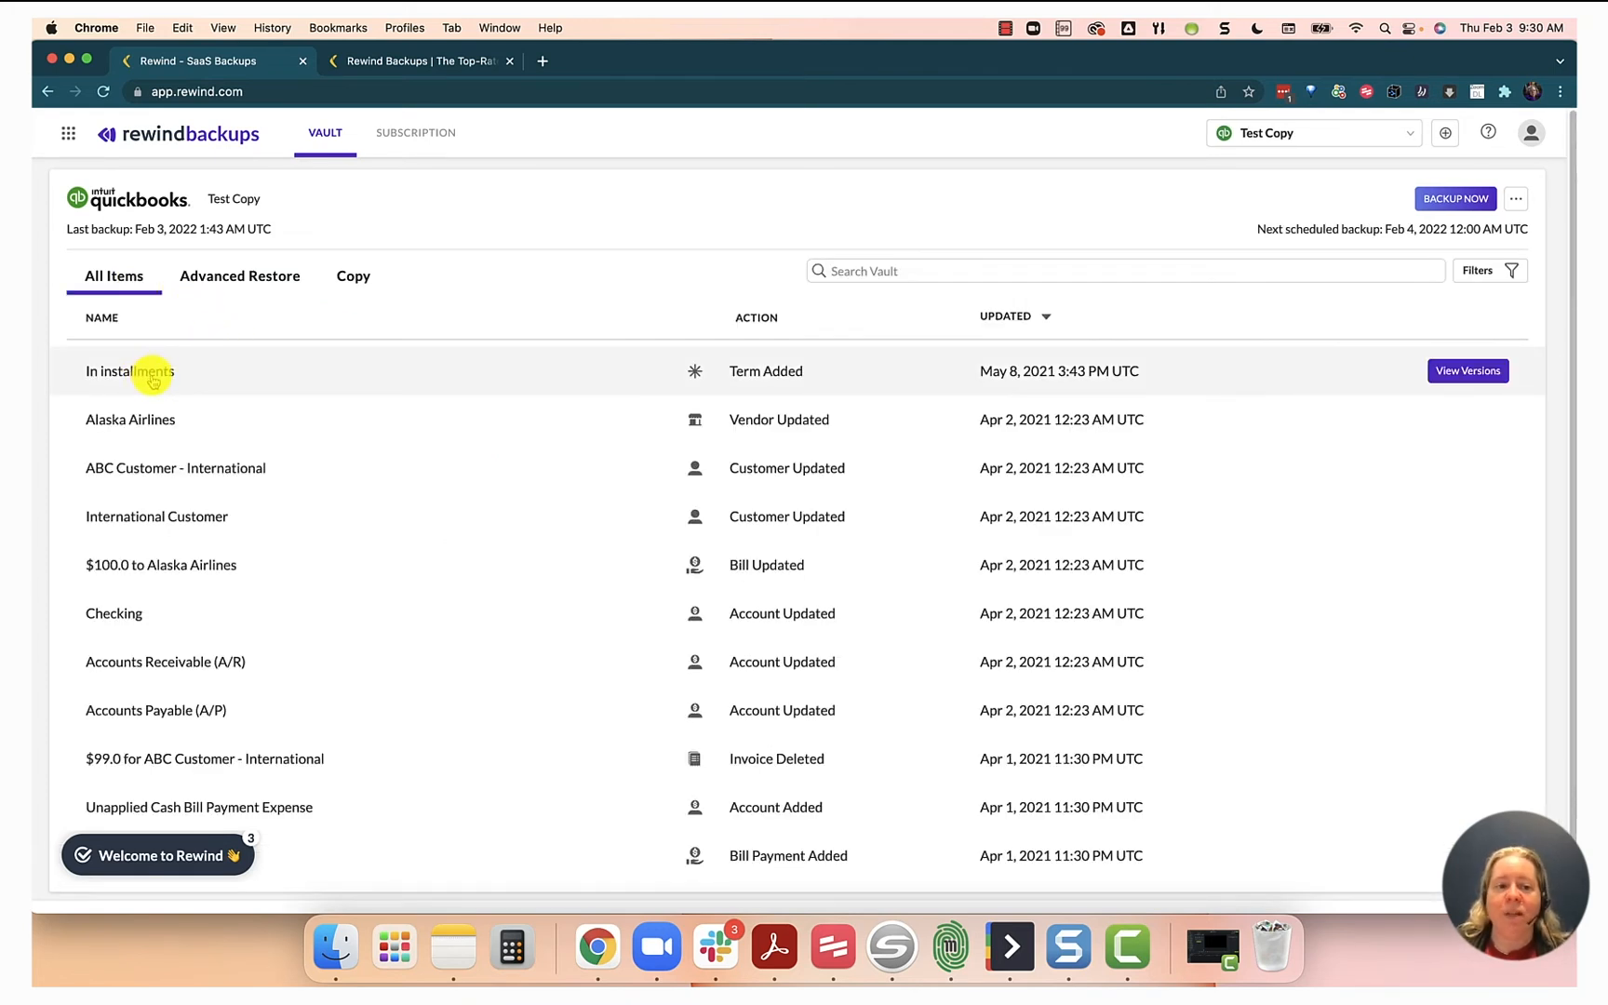
mouse_move(745, 370)
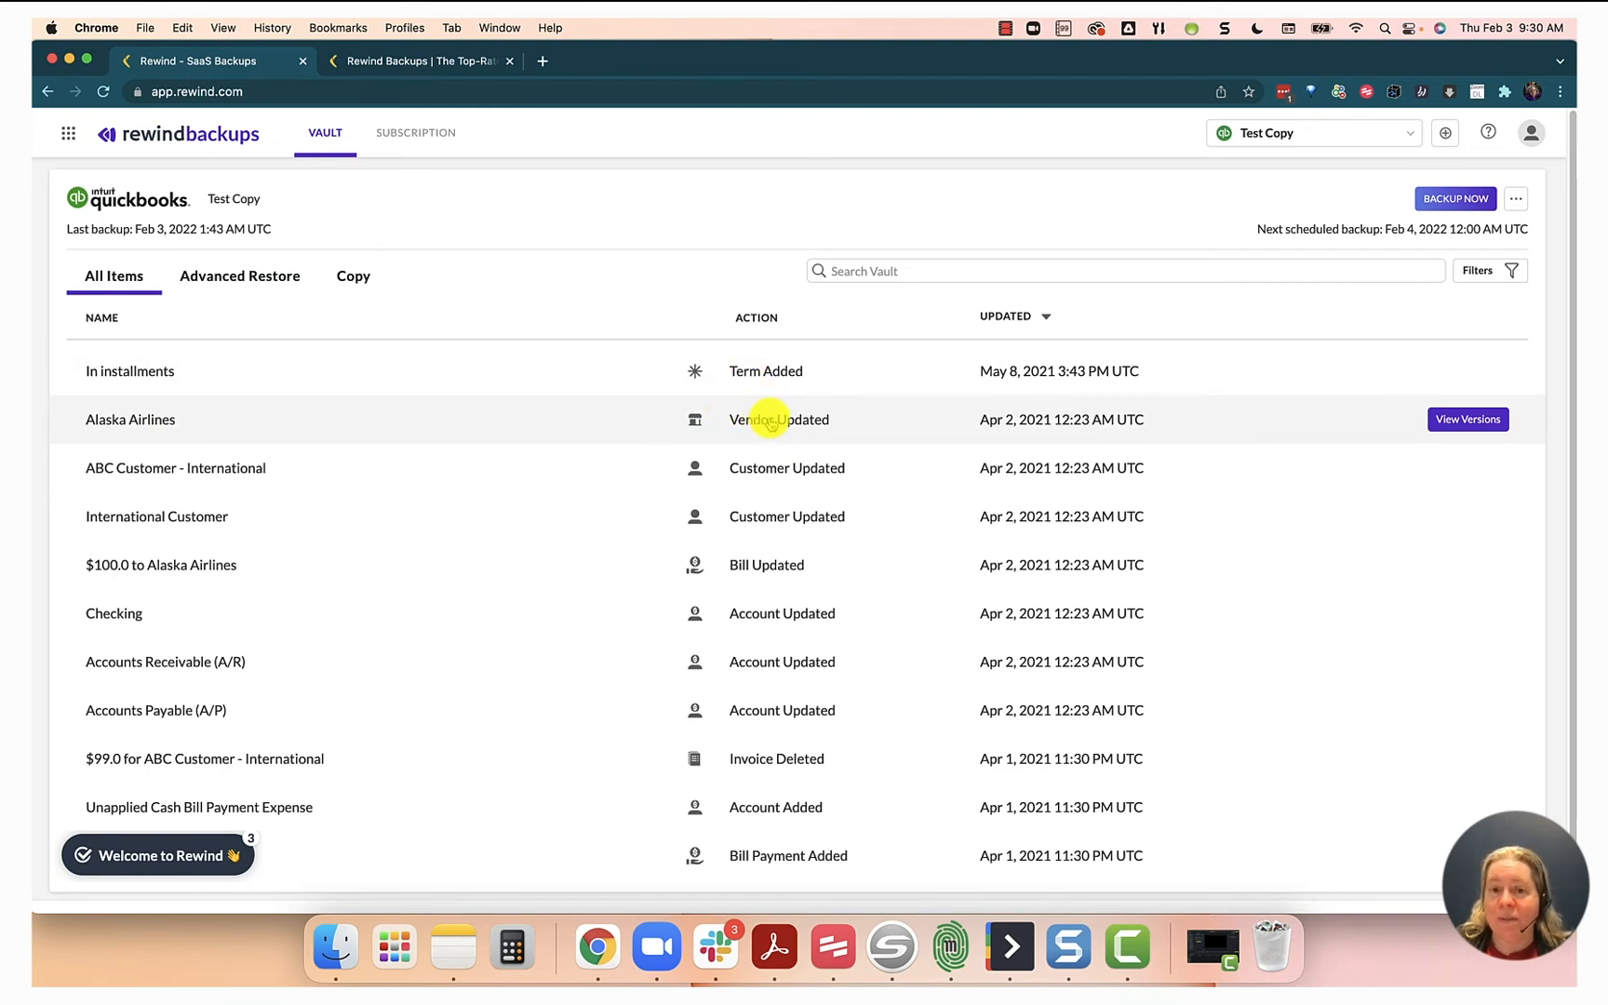
mouse_move(805, 468)
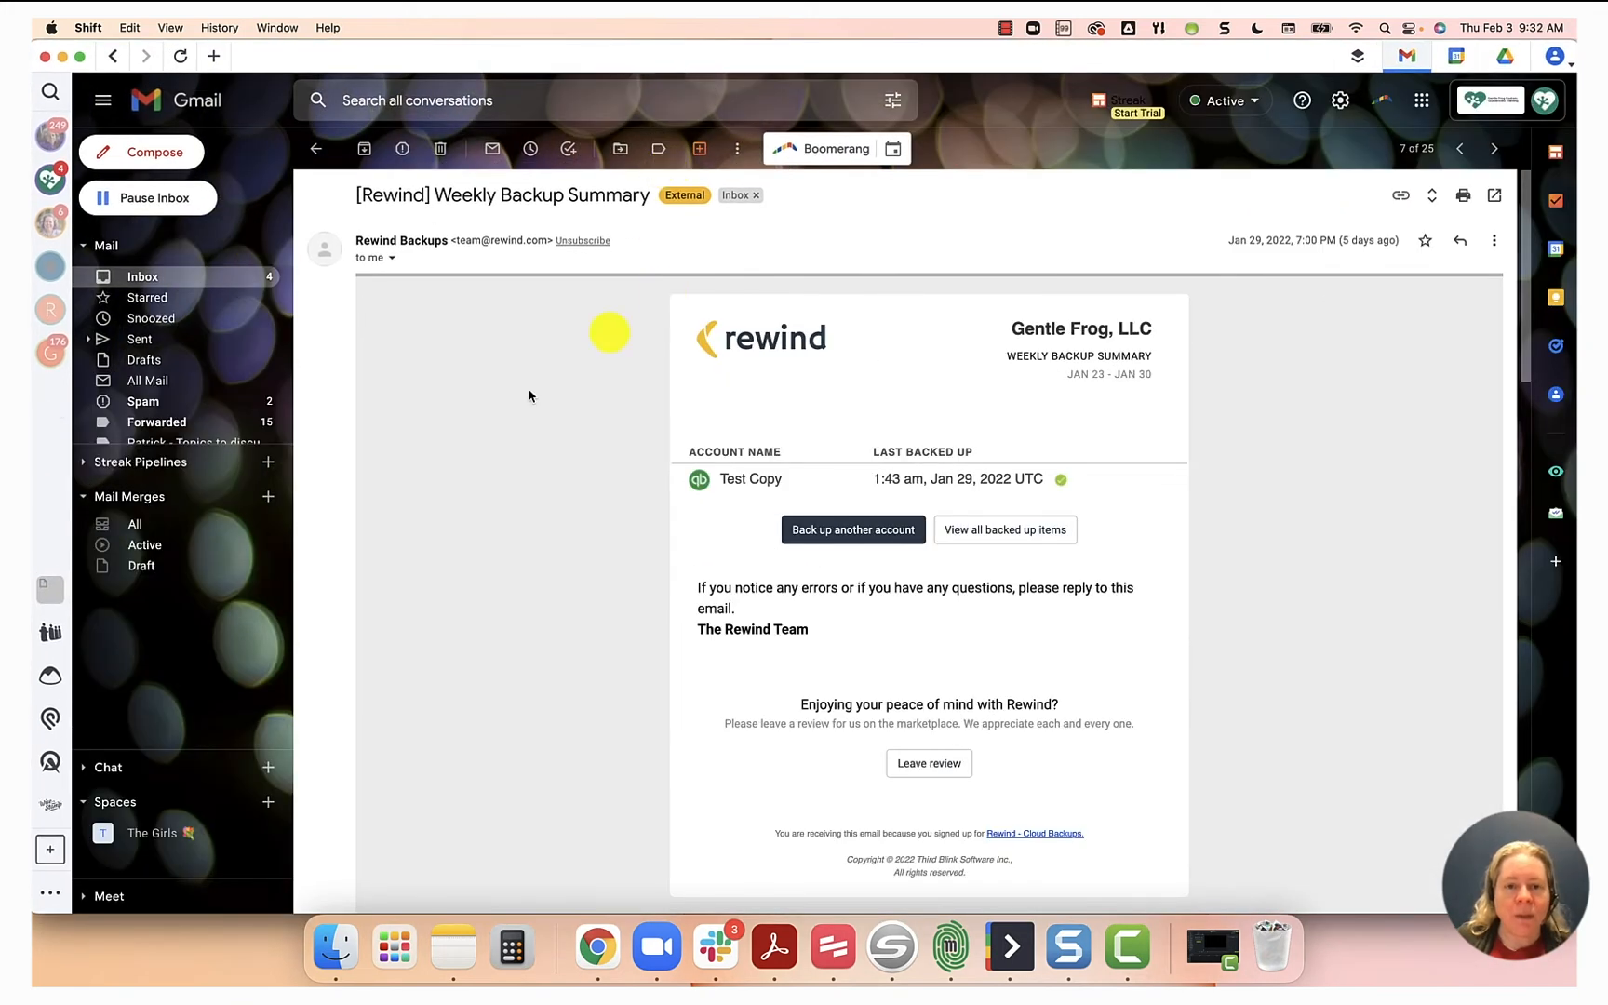
mouse_move(480, 386)
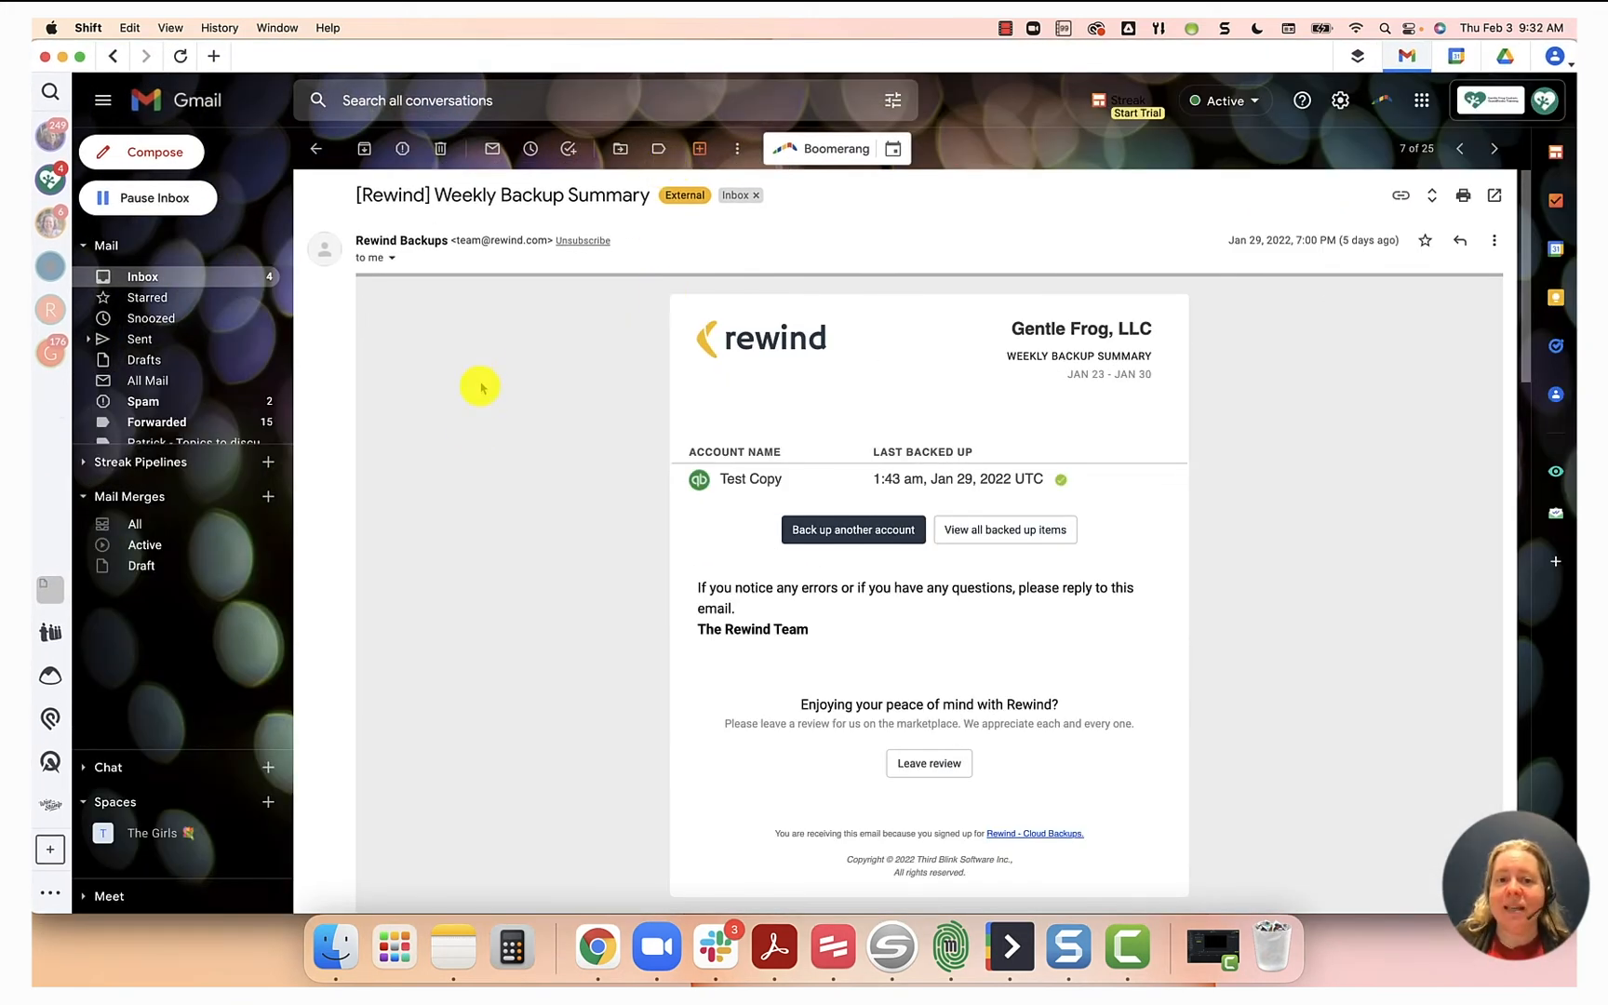
mouse_move(500, 364)
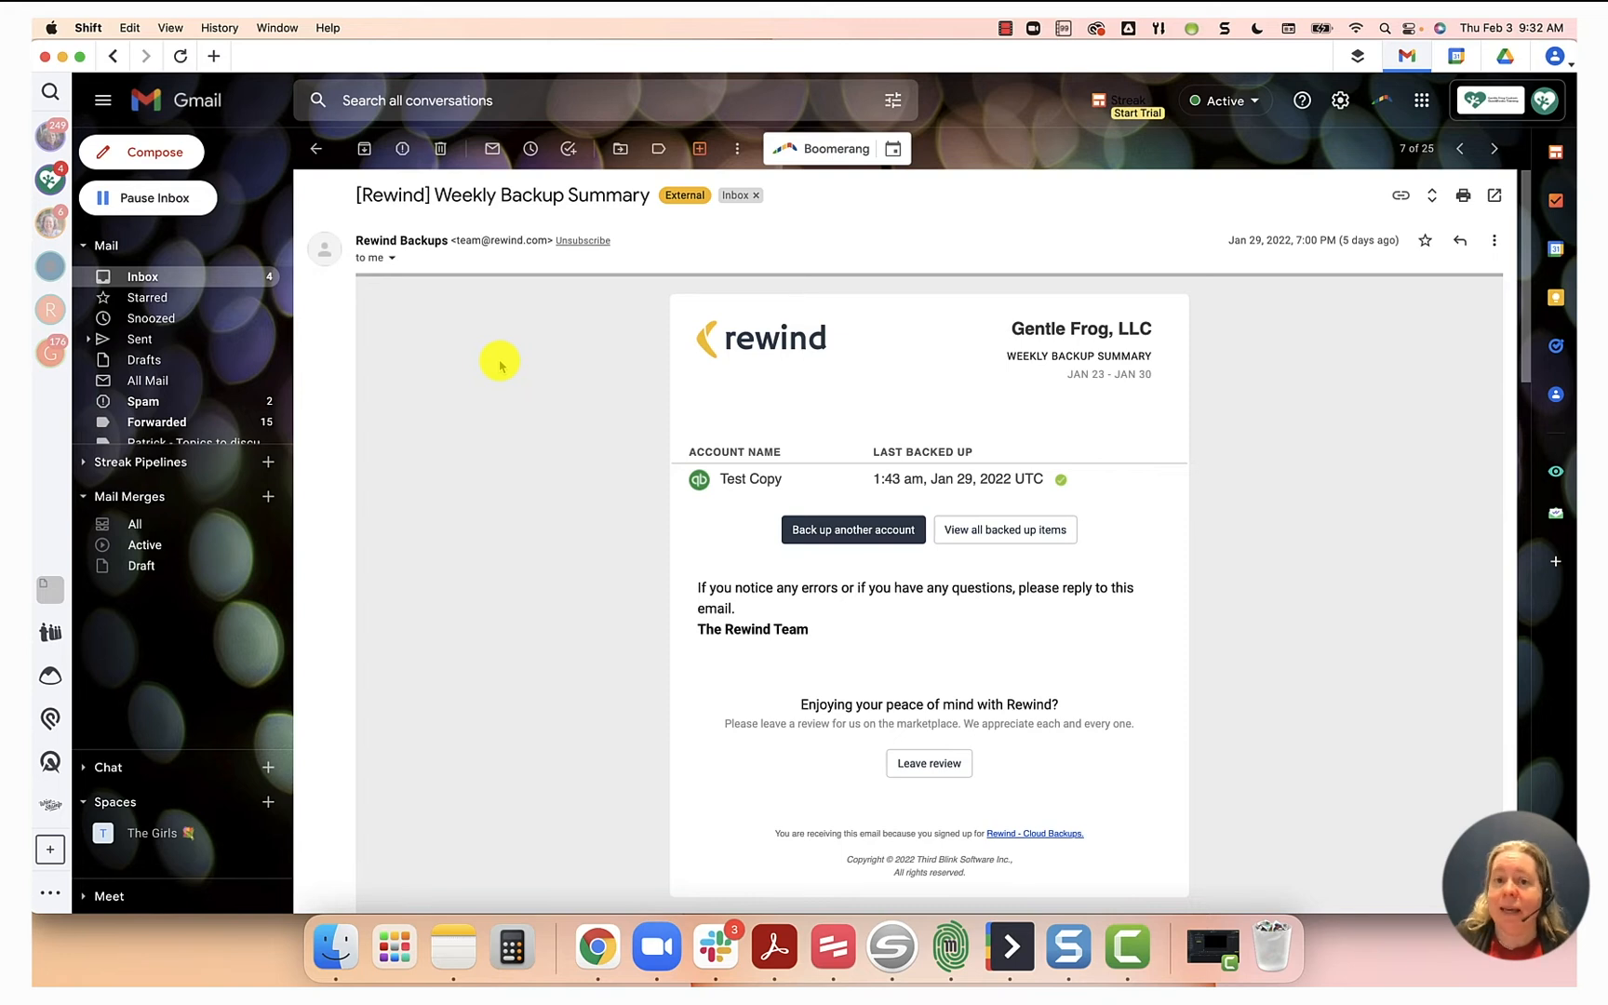
mouse_move(495, 371)
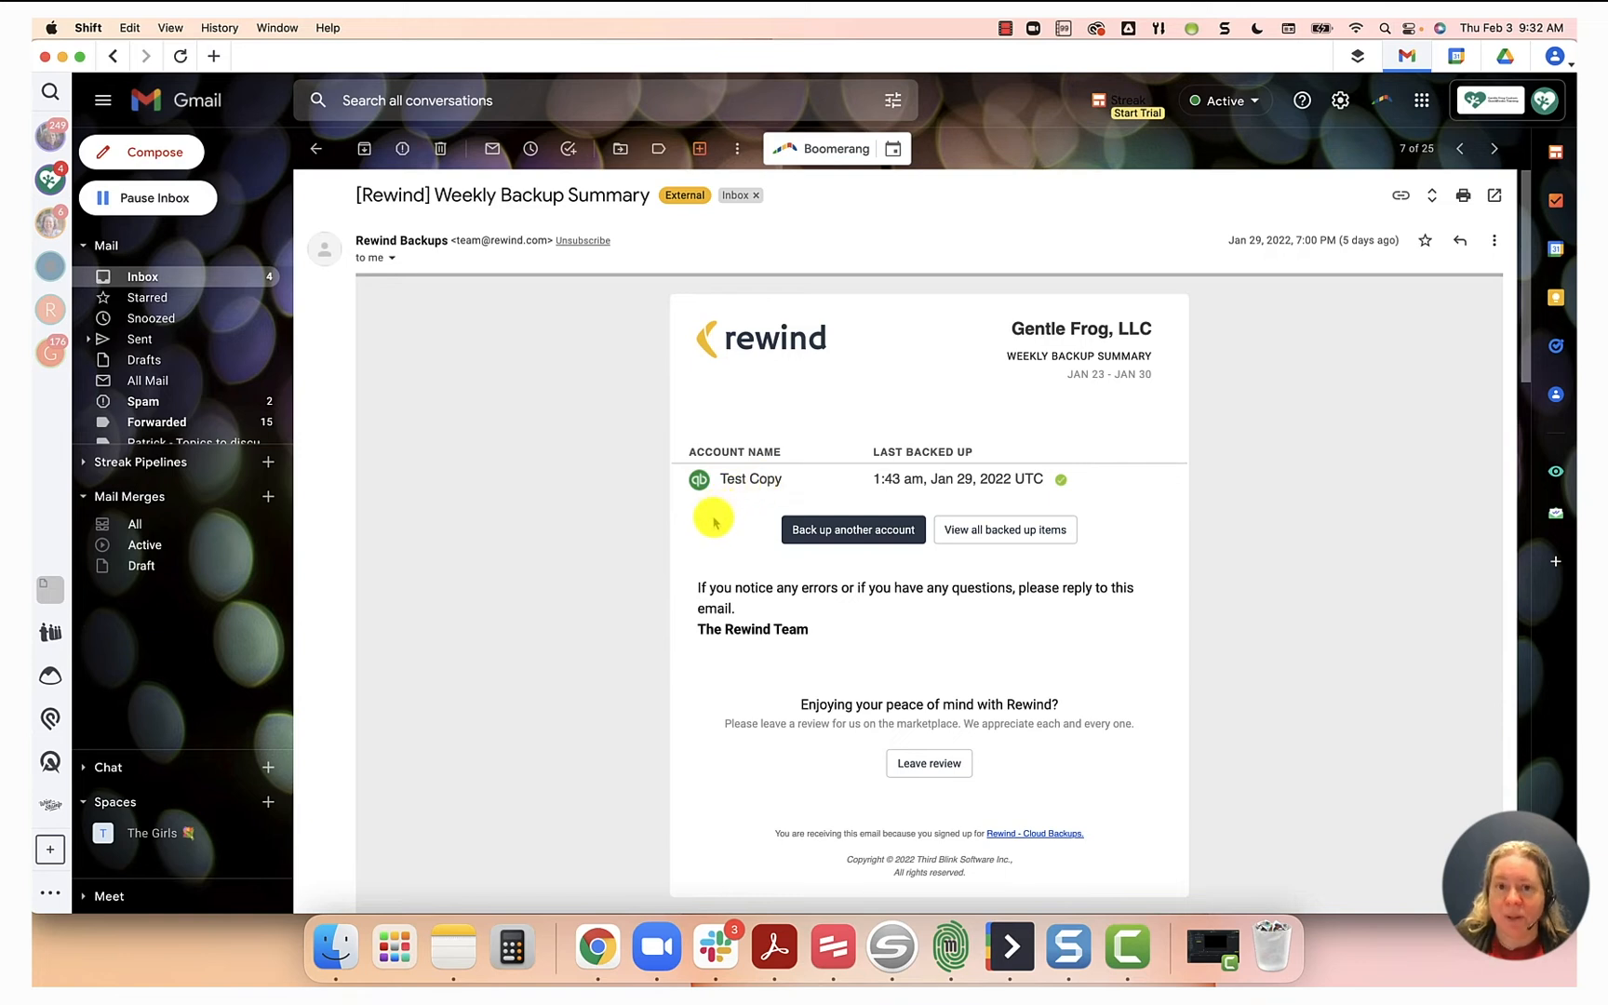
mouse_move(877, 496)
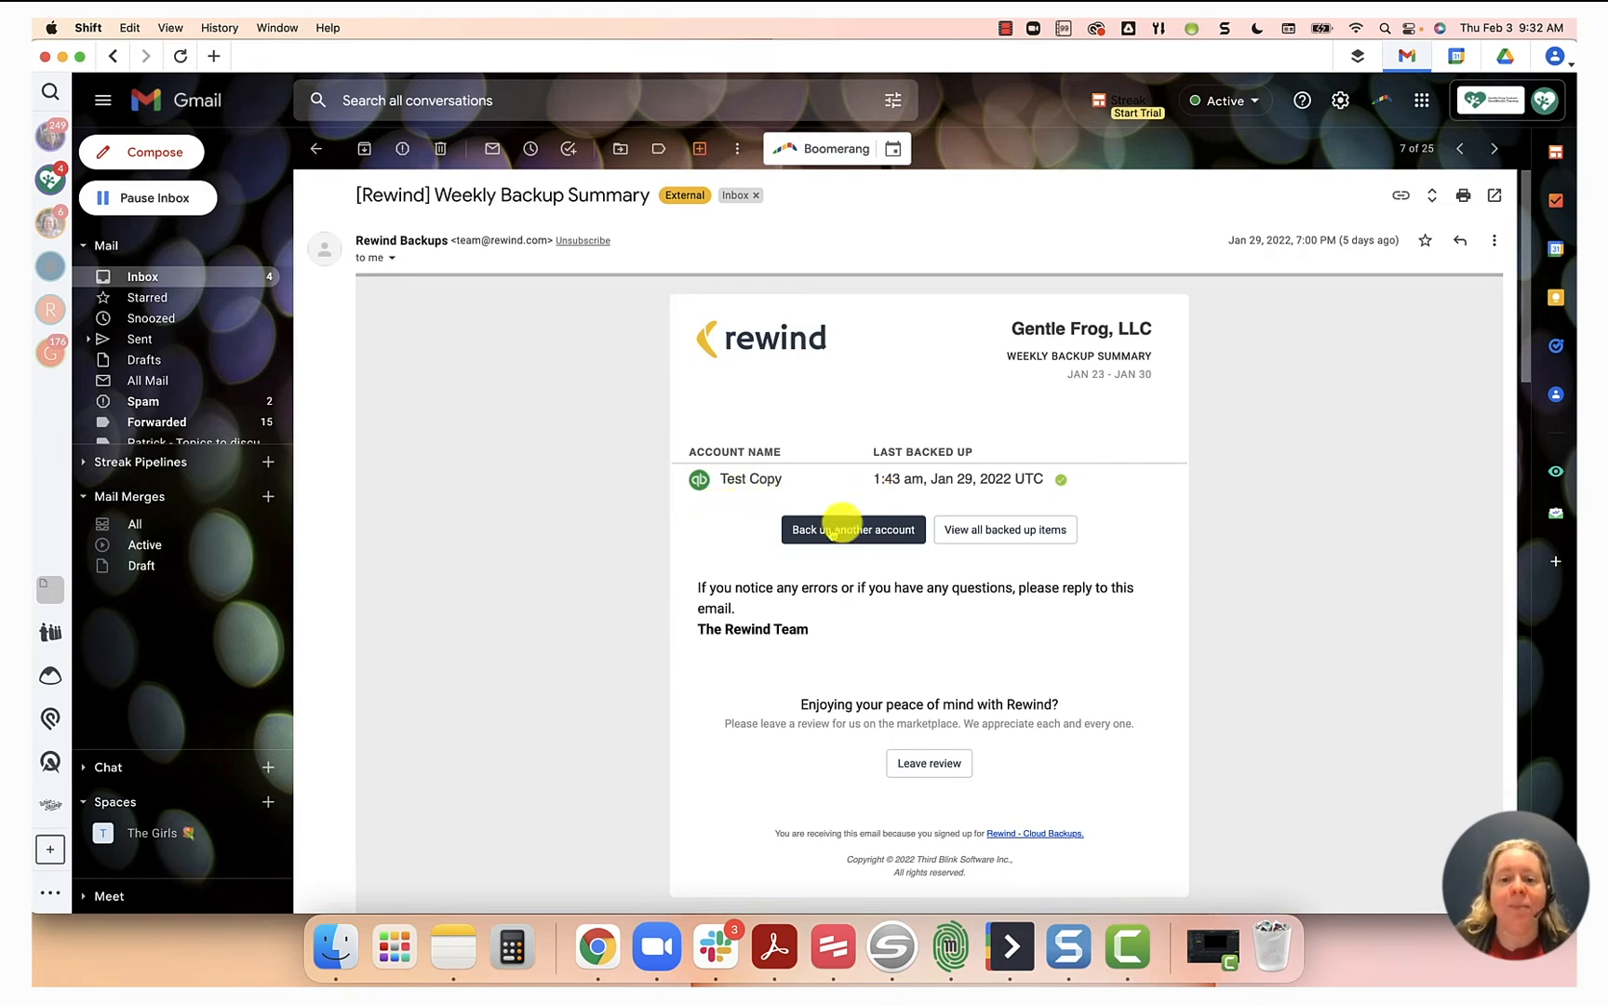
mouse_move(465, 121)
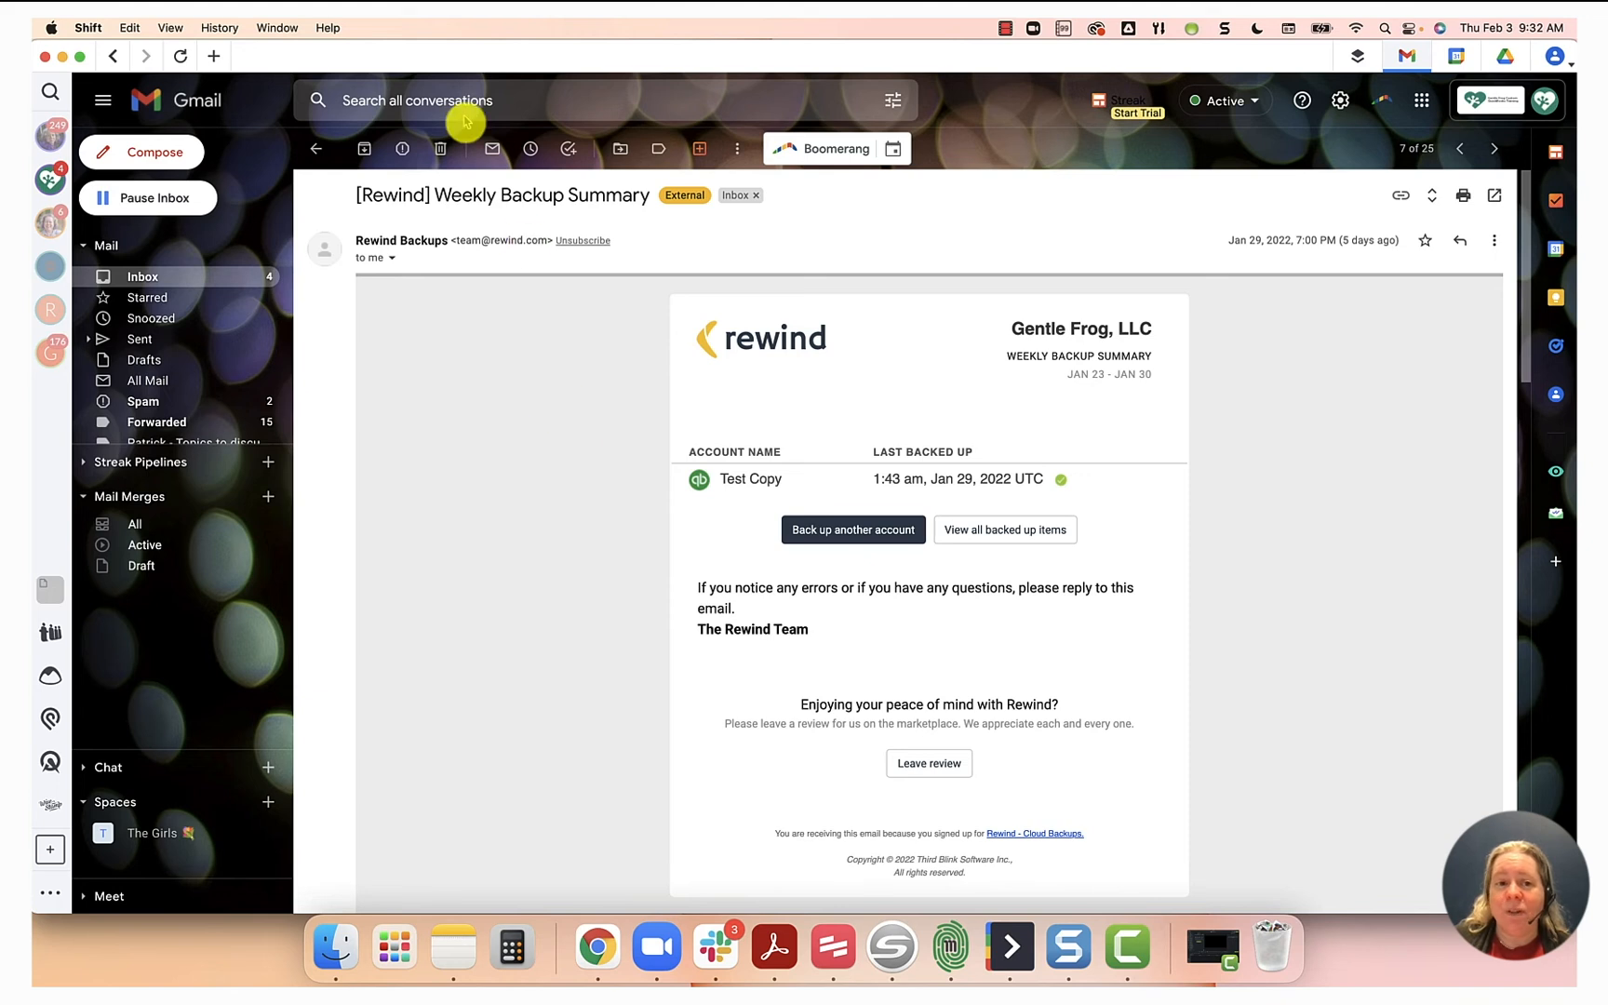
mouse_move(449, 63)
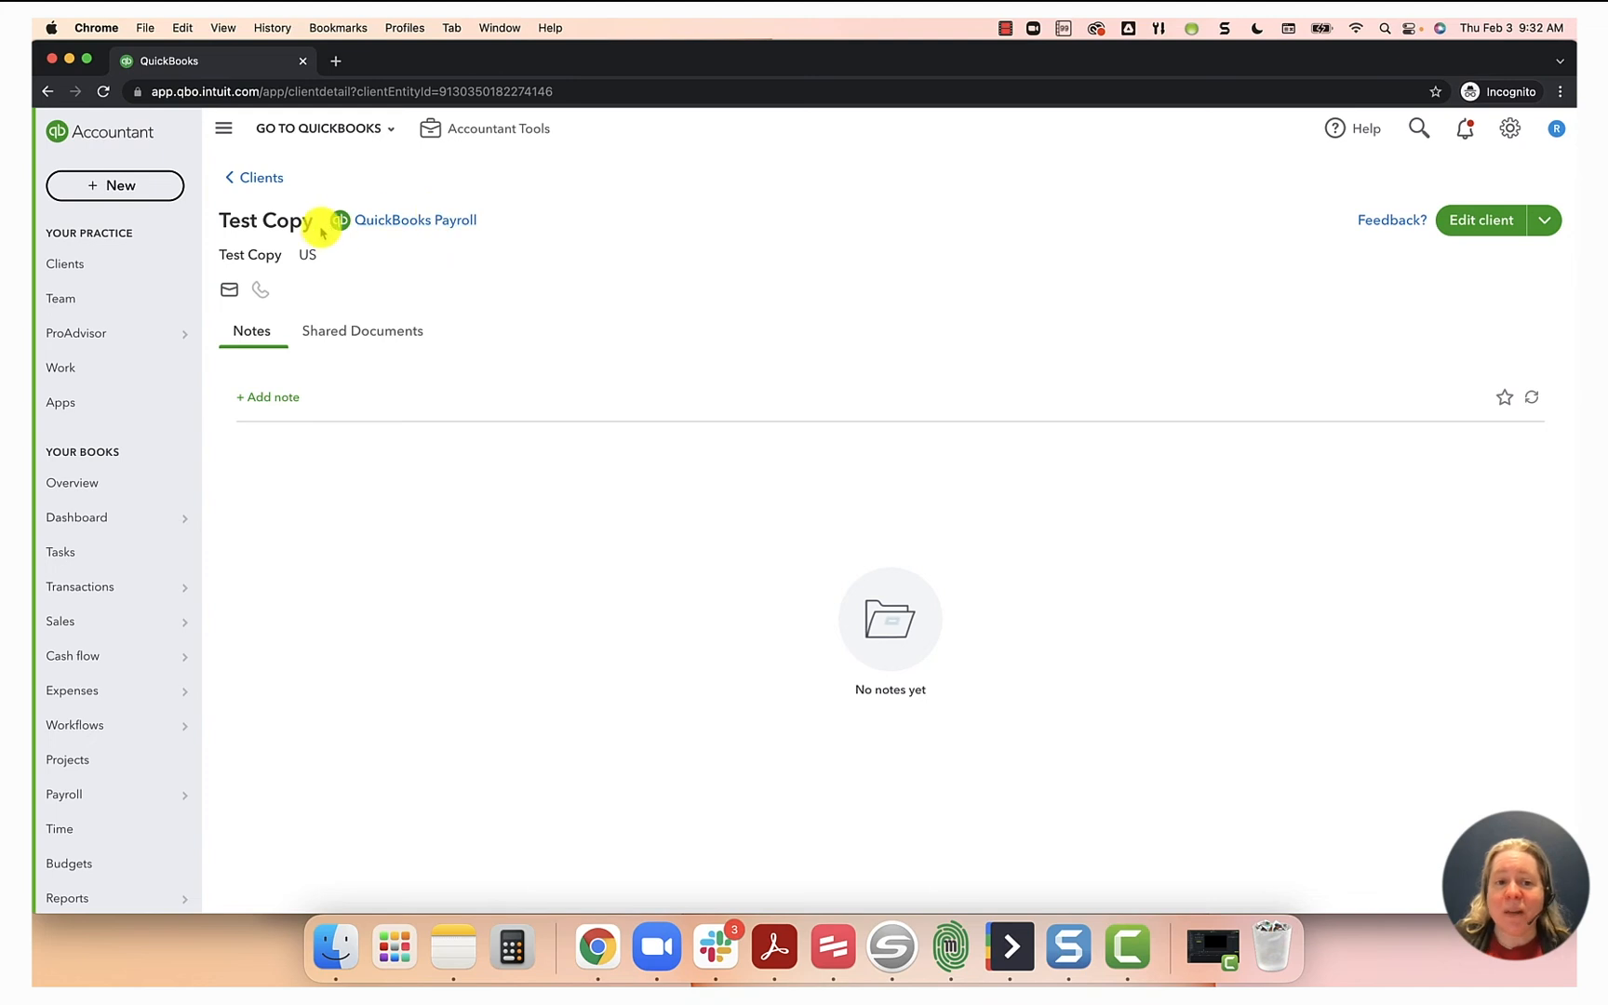
mouse_move(414, 220)
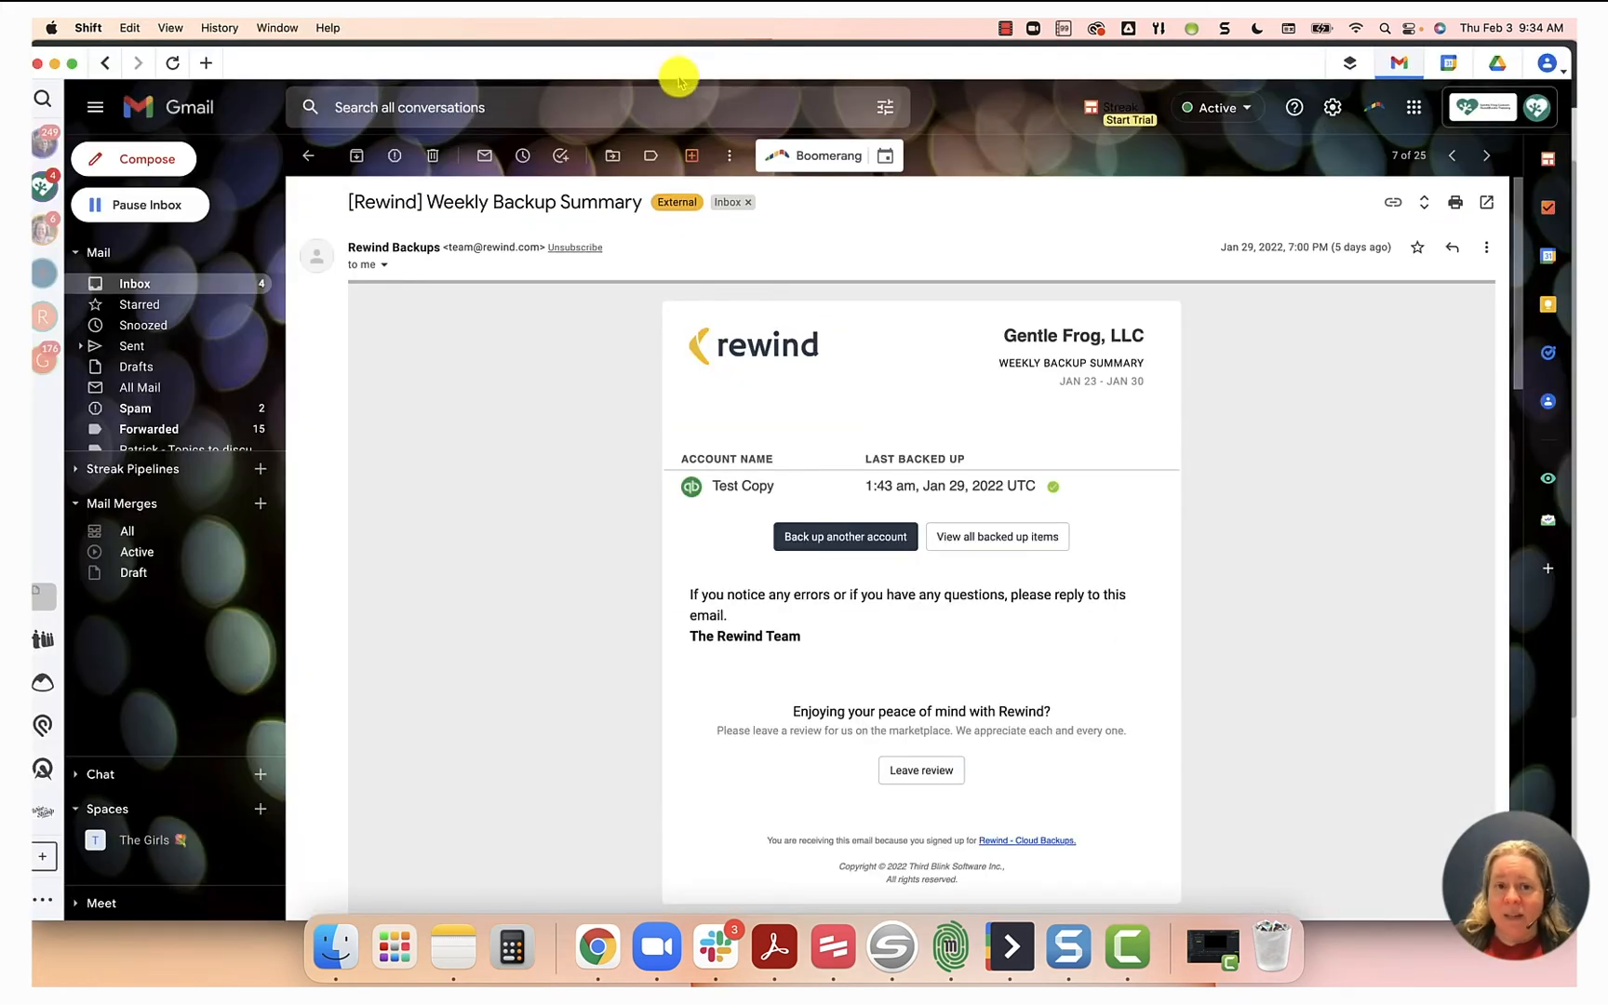
mouse_move(592, 286)
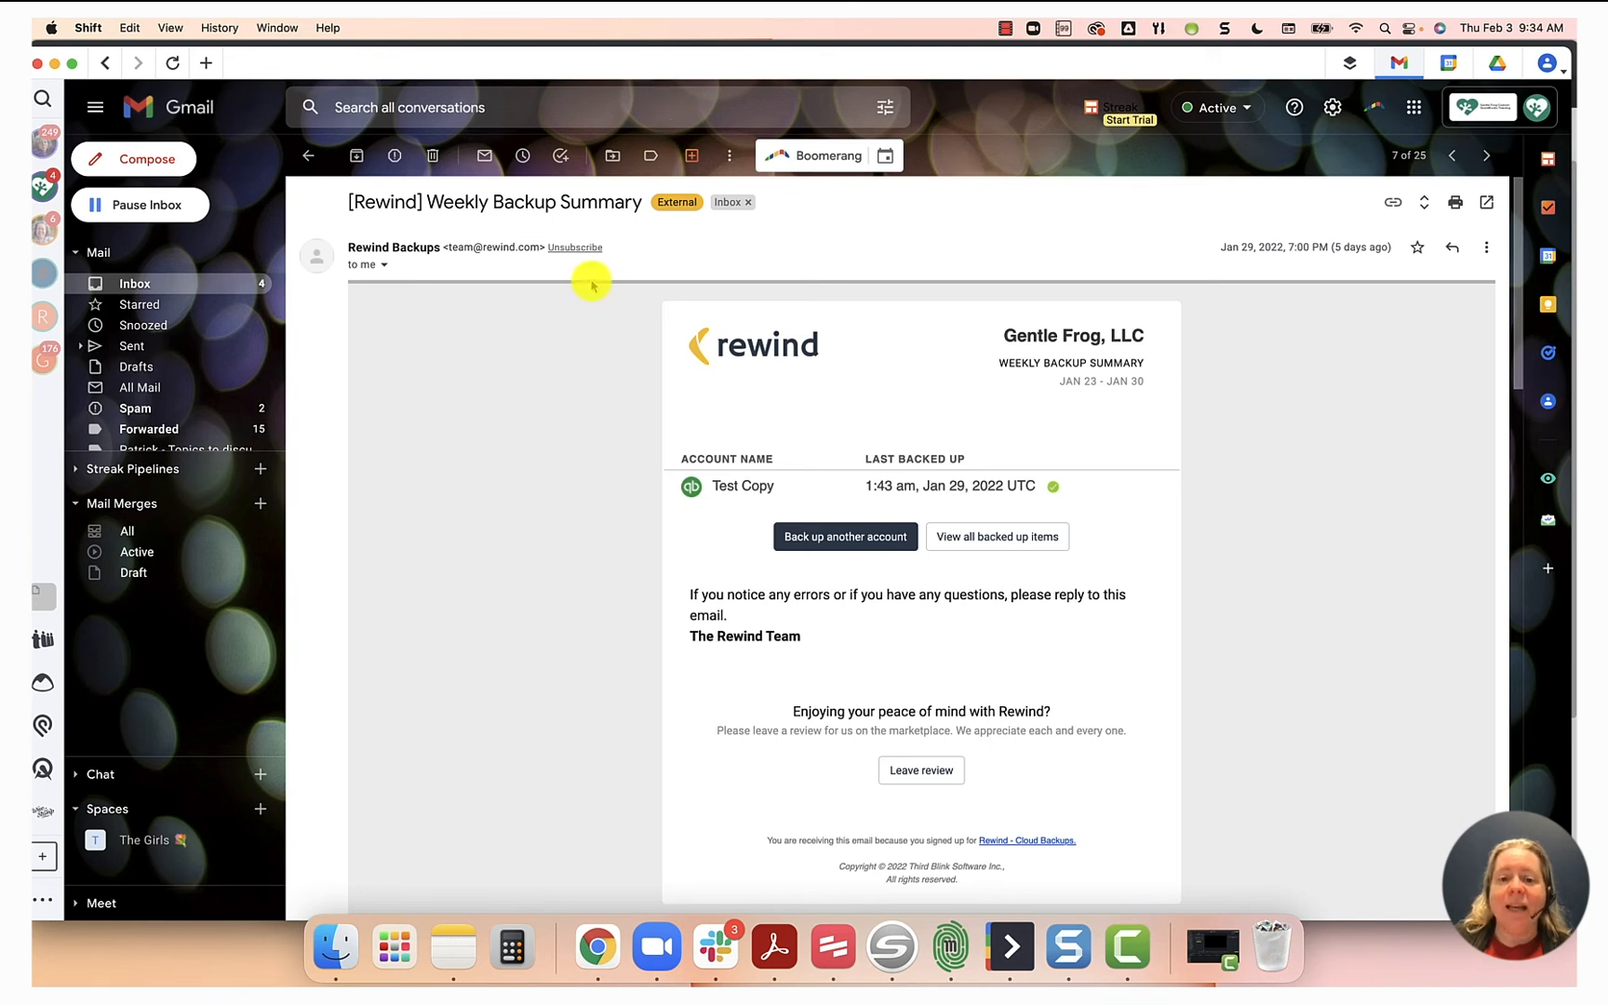
mouse_move(708, 501)
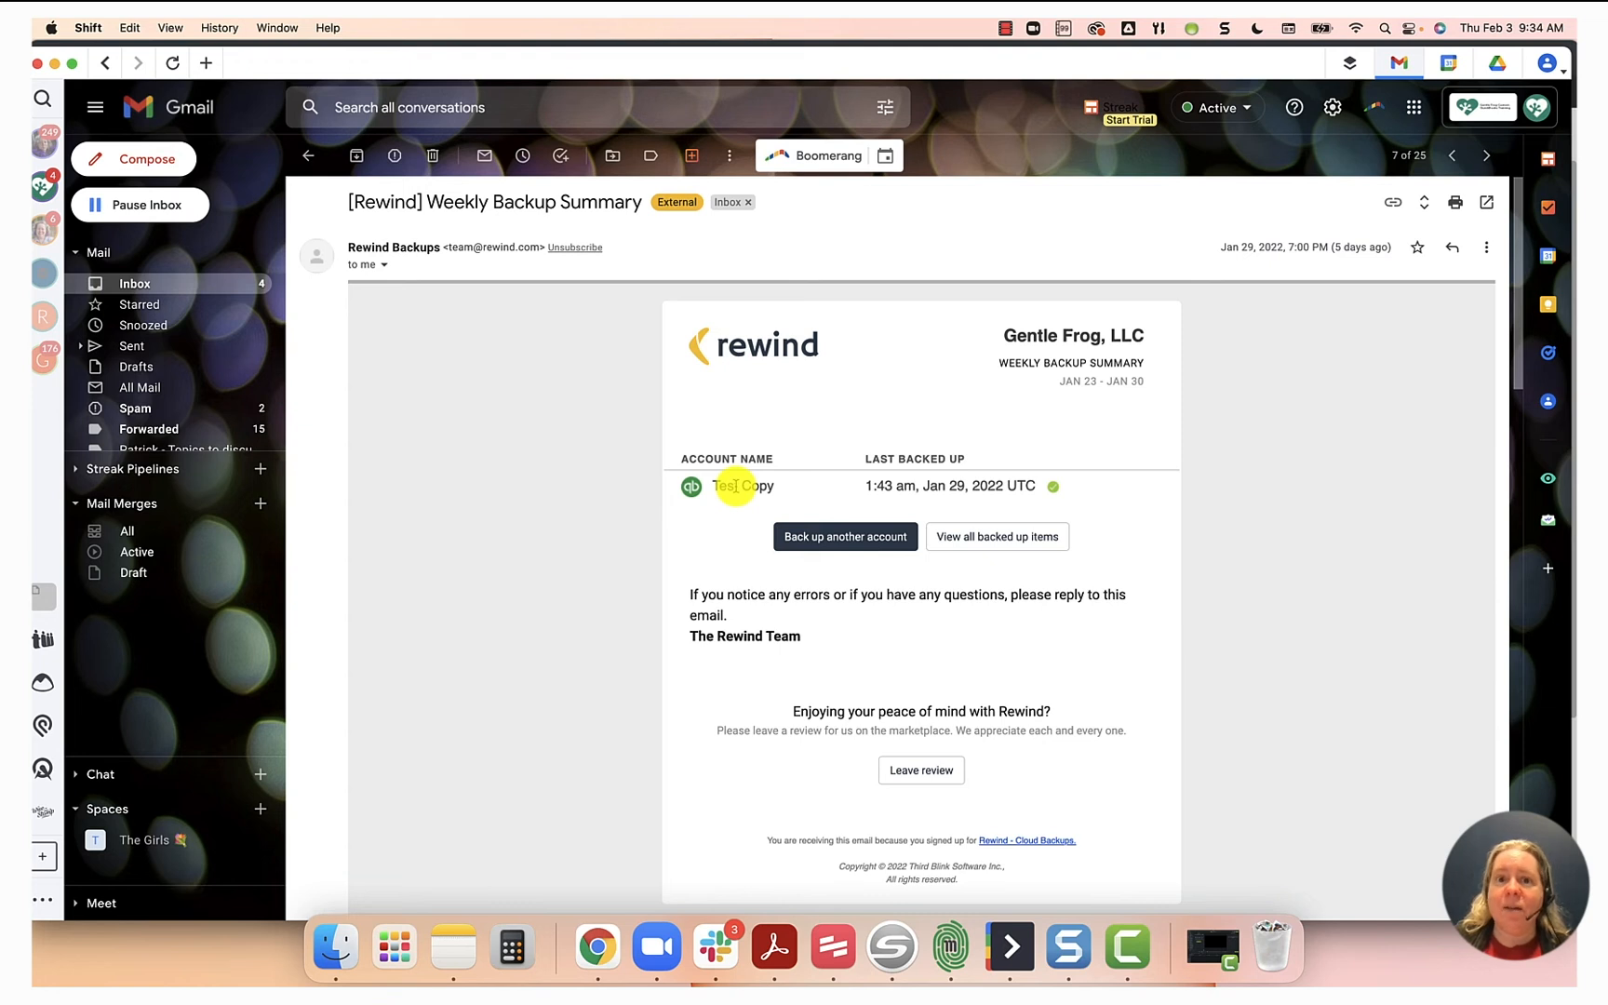
mouse_move(604, 397)
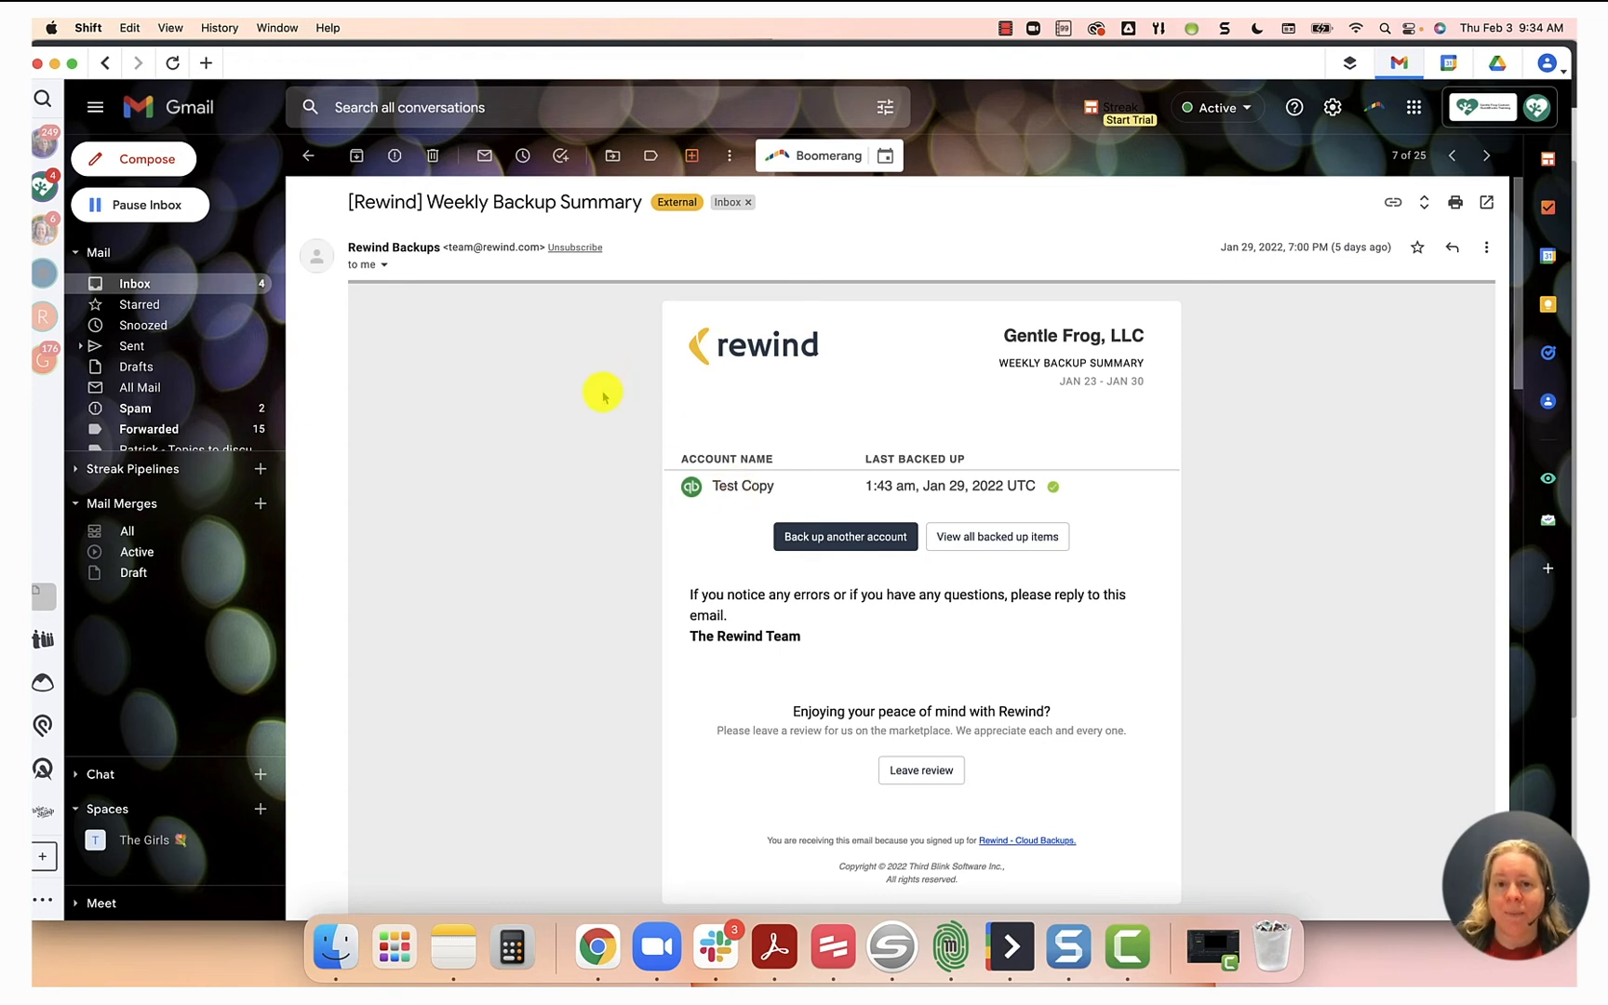
mouse_move(616, 234)
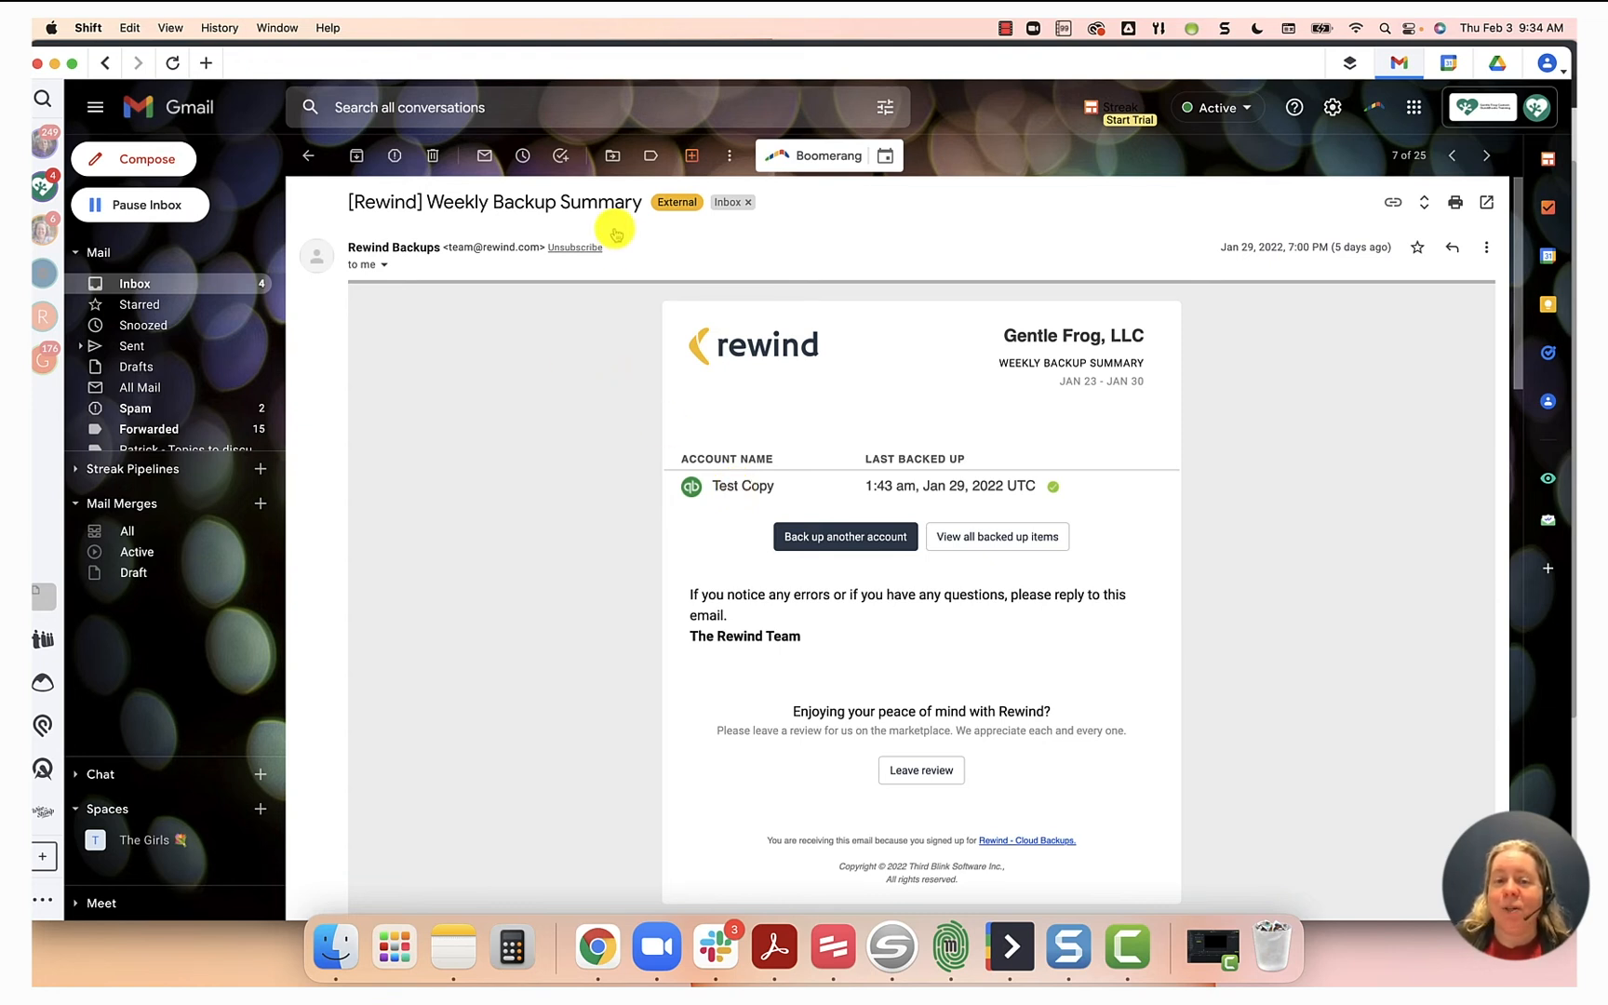
mouse_move(594, 202)
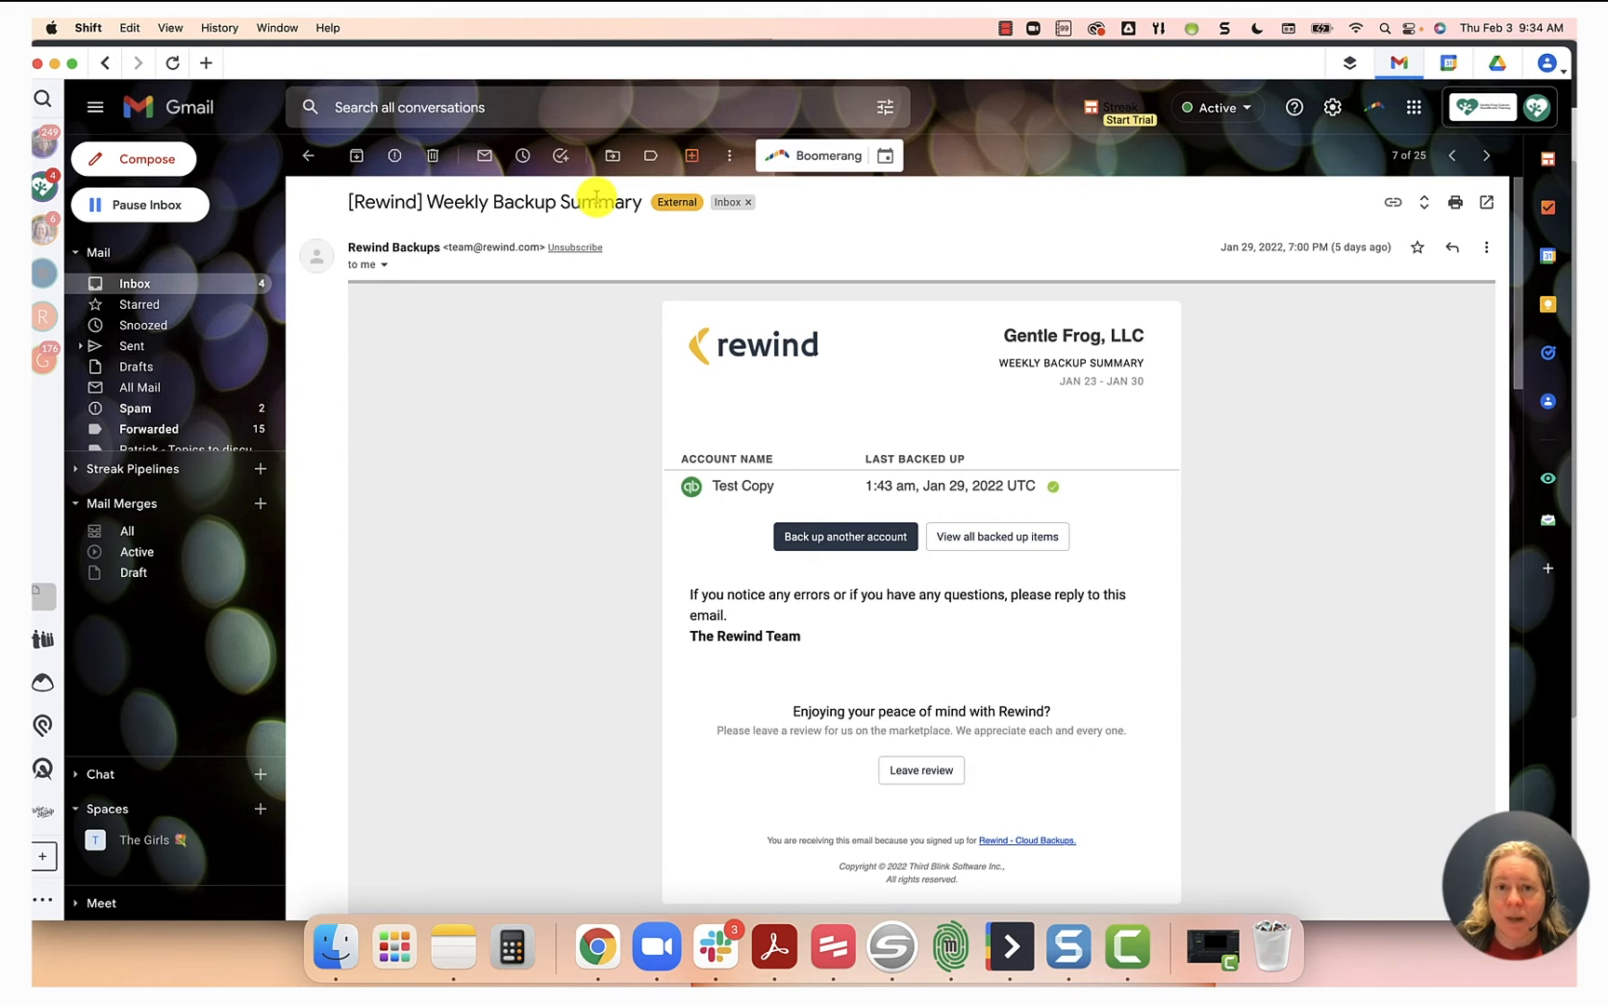
mouse_move(520, 70)
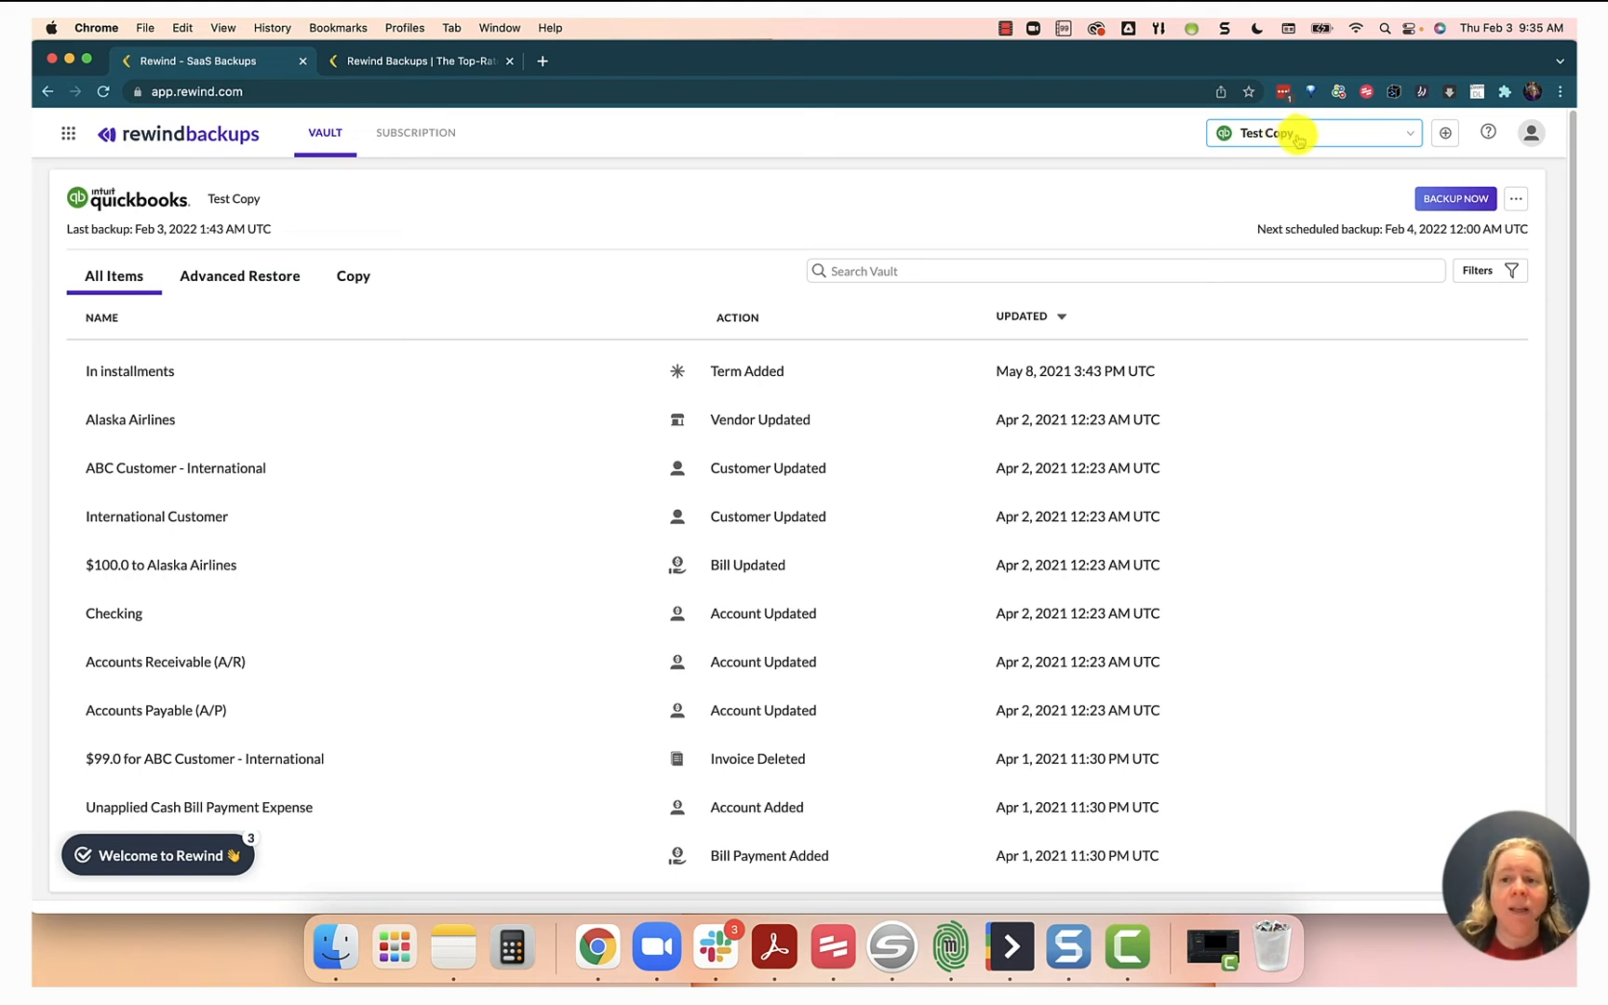
From the linked accounts list, add another account and choose QuickBooks as the platform
left_click(1310, 132)
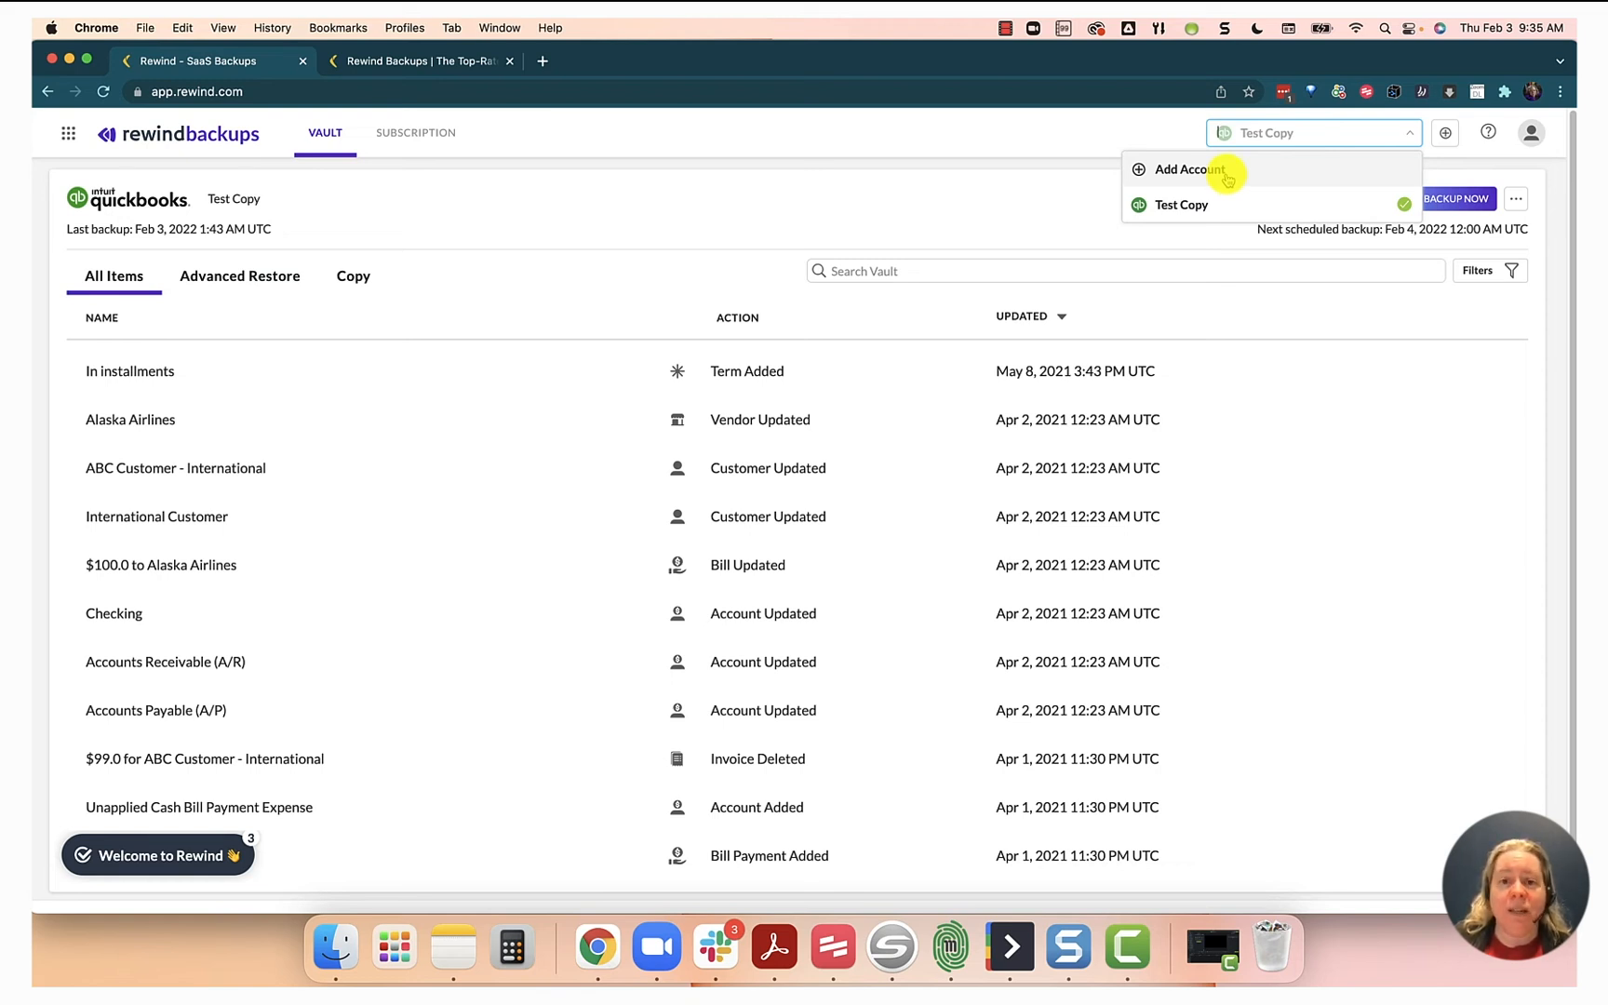
left_click(1184, 169)
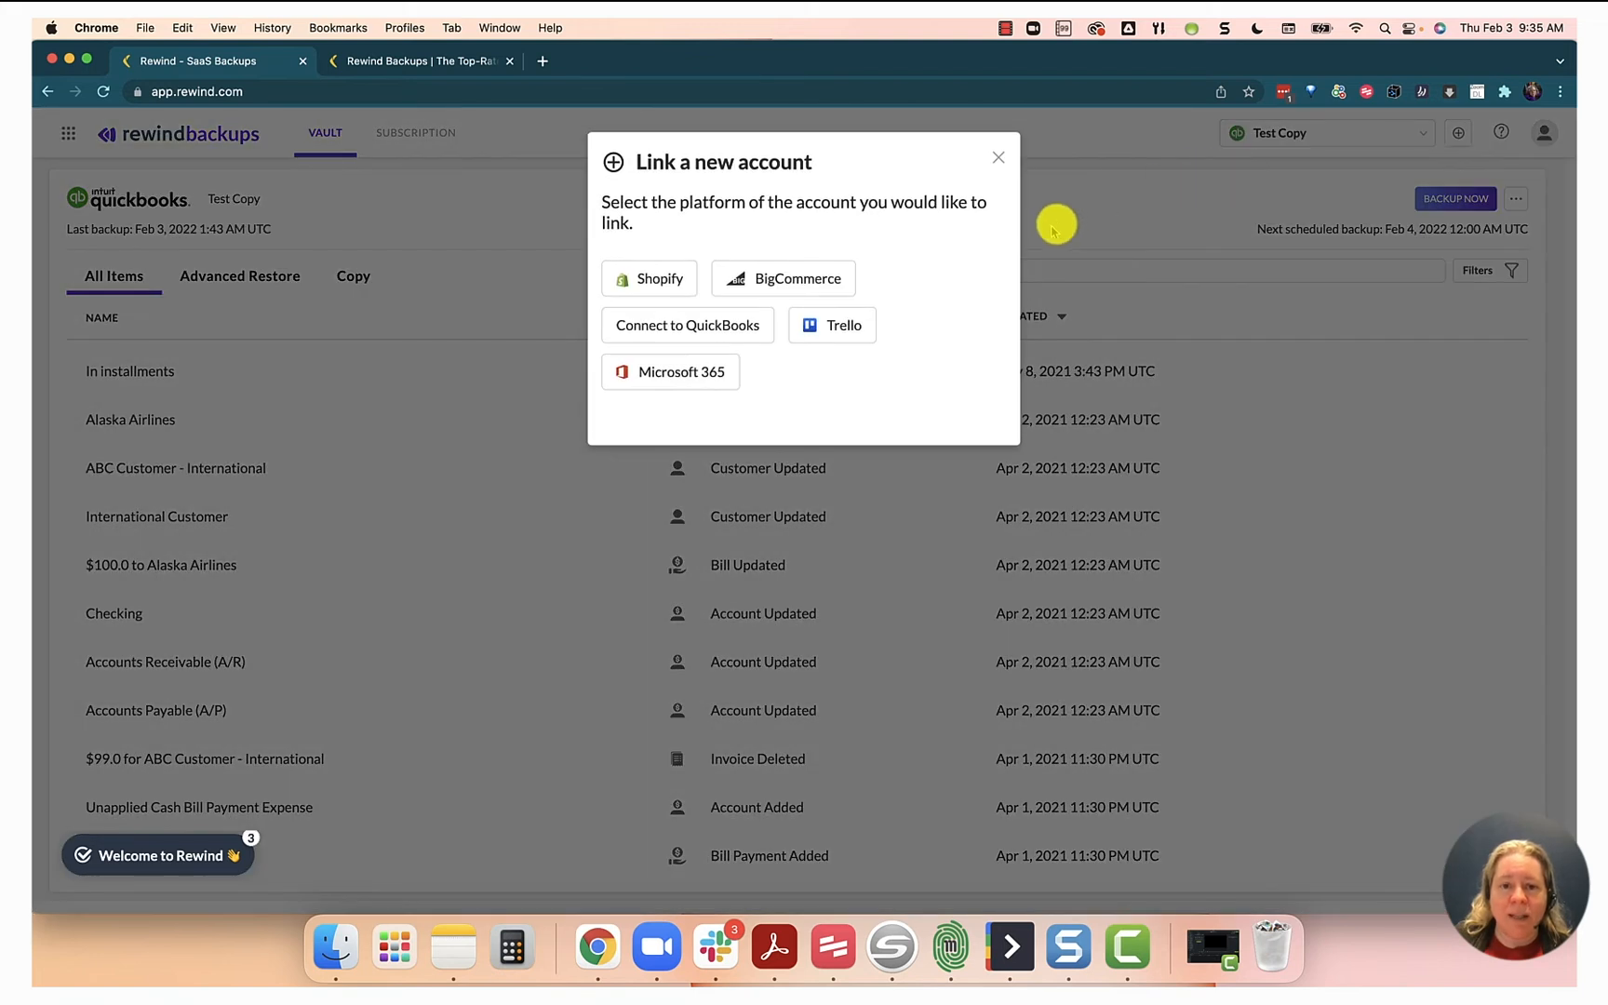
mouse_move(1013, 282)
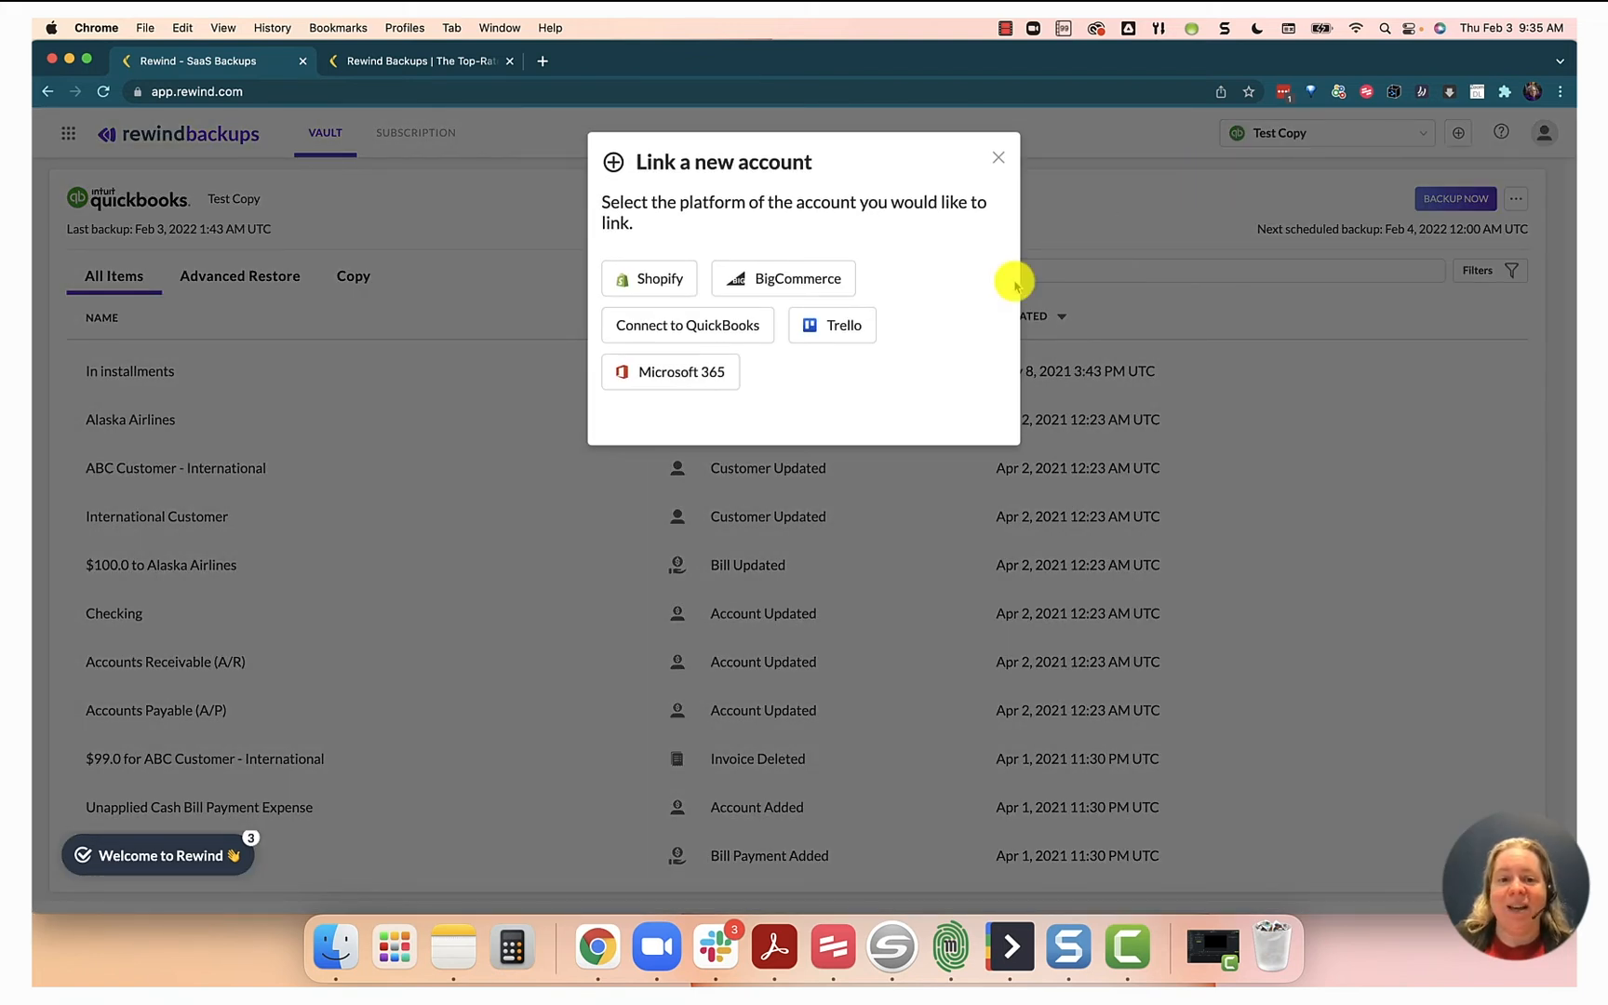
mouse_move(686, 325)
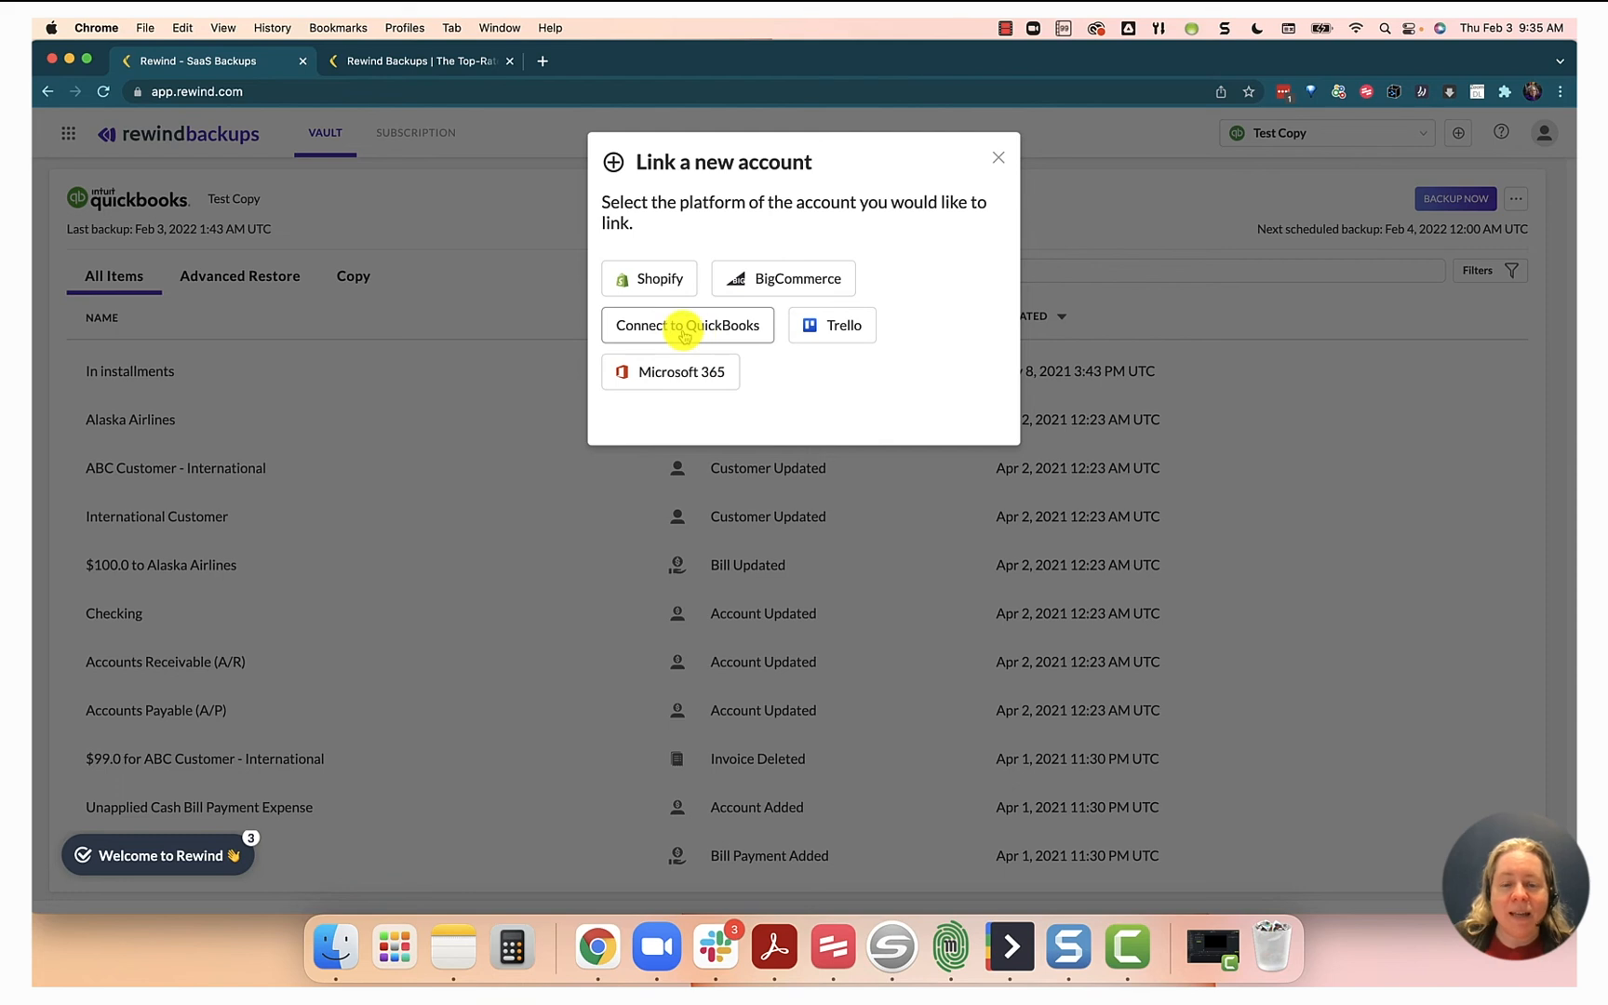
left_click(687, 325)
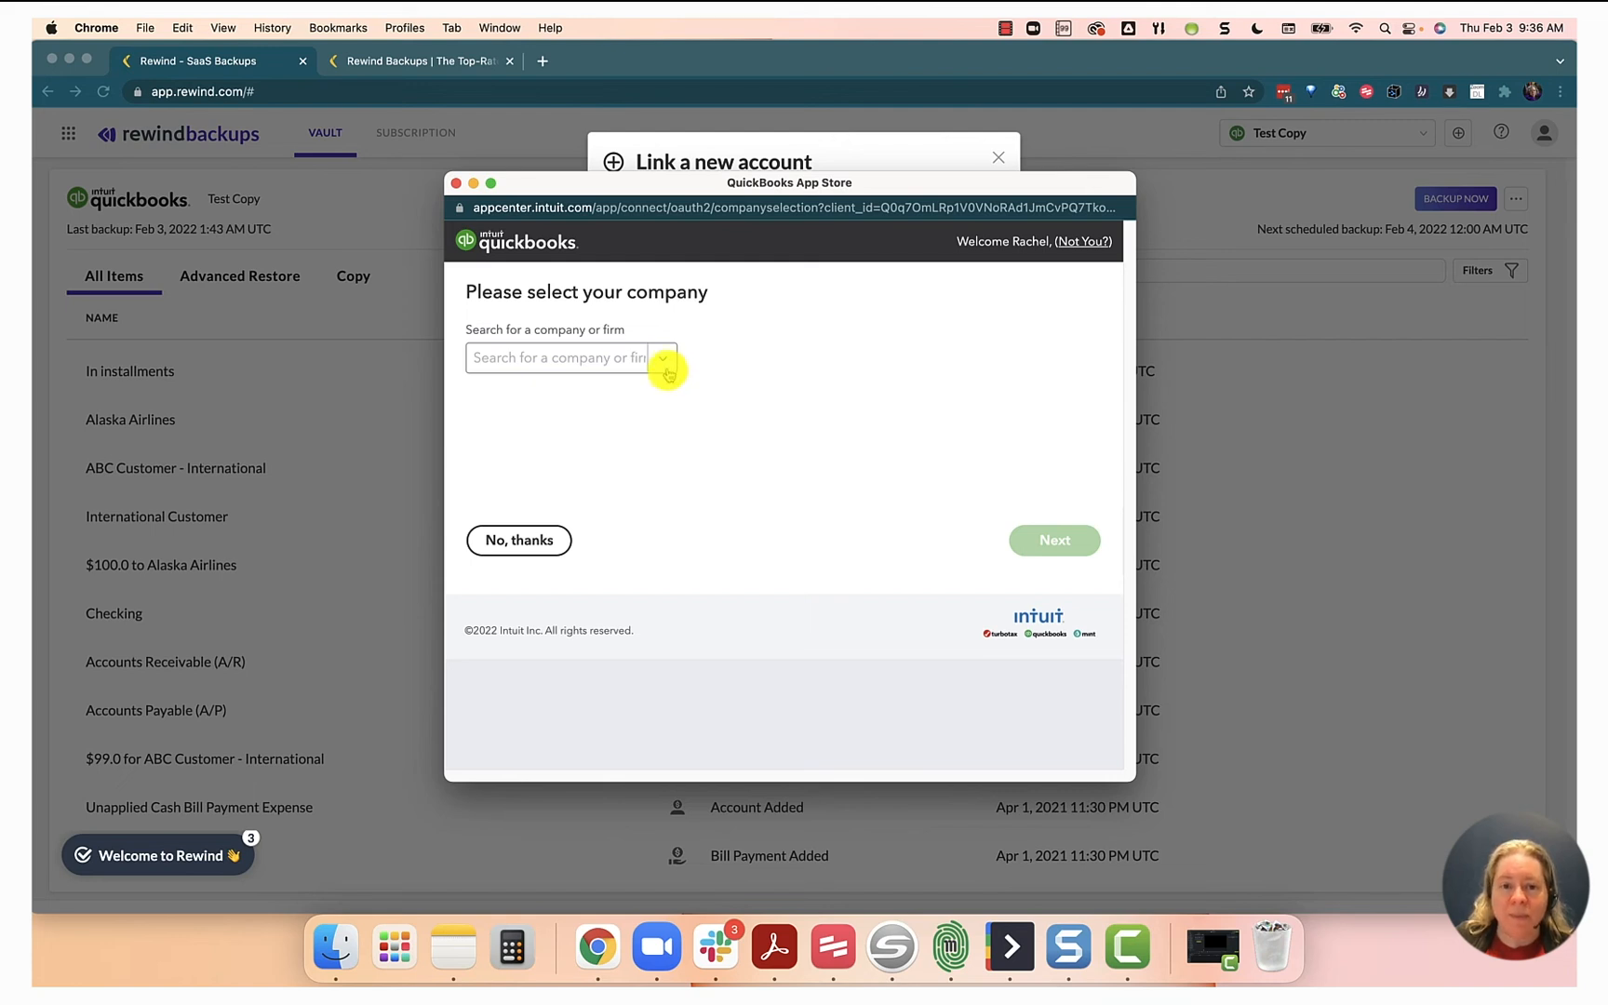
mouse_move(663, 360)
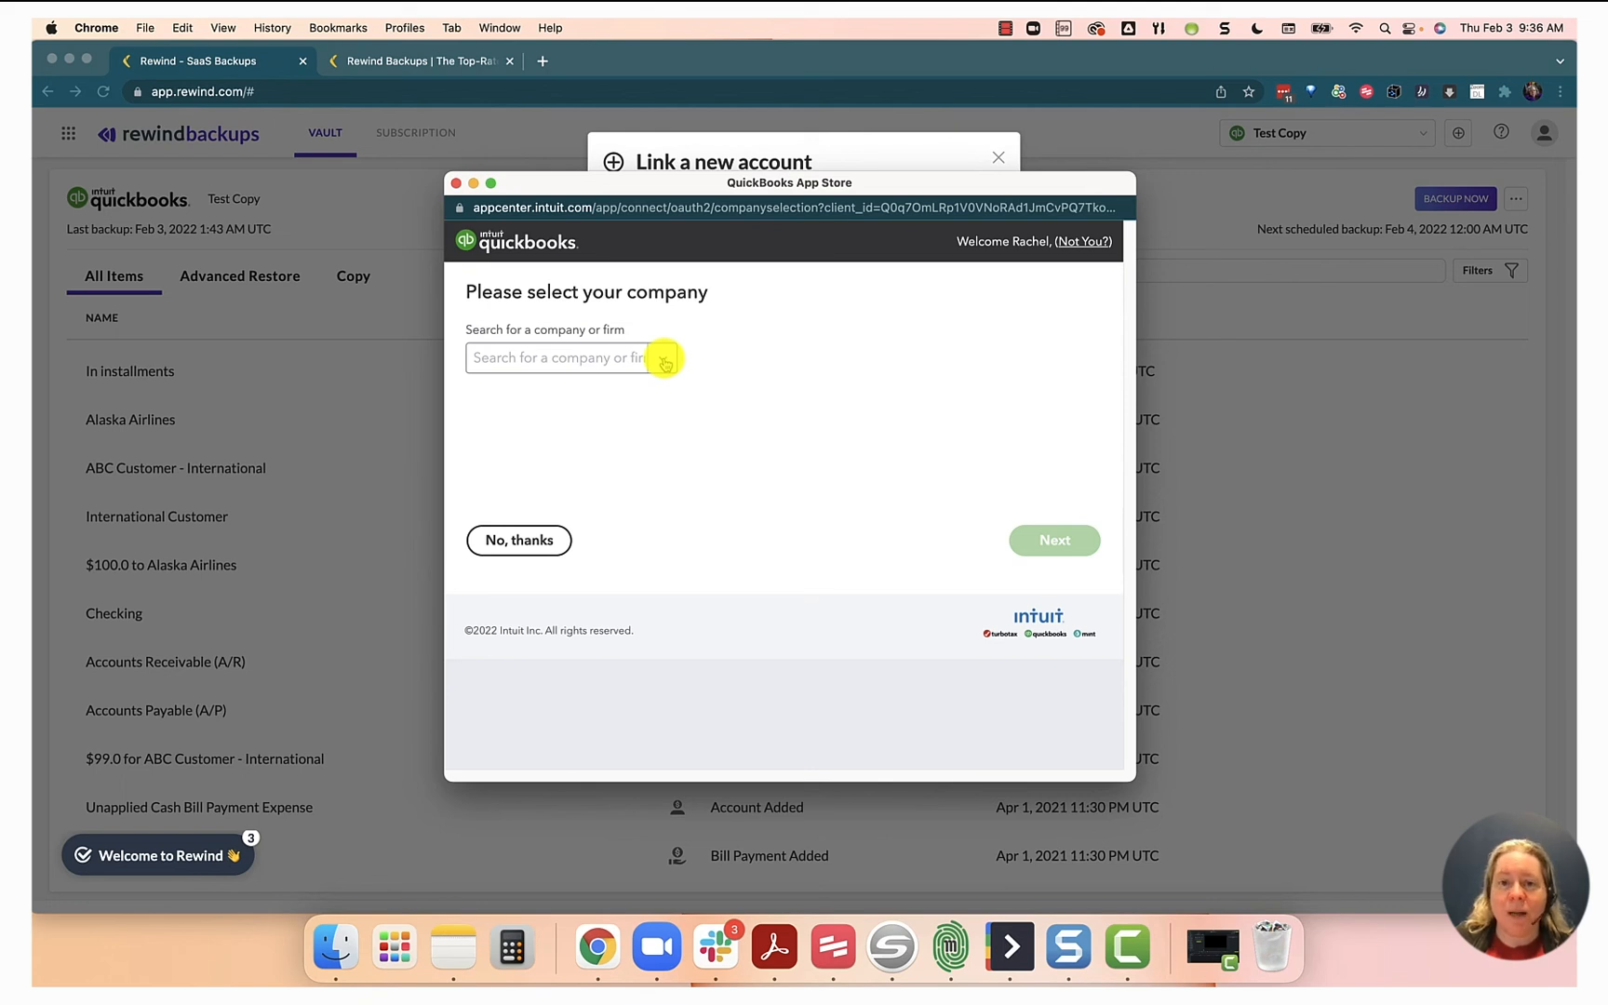
Under the Gentle Frog firm, select Gentle Frog Sample 04-2021 and approve Rewind Backups' connection
left_click(571, 358)
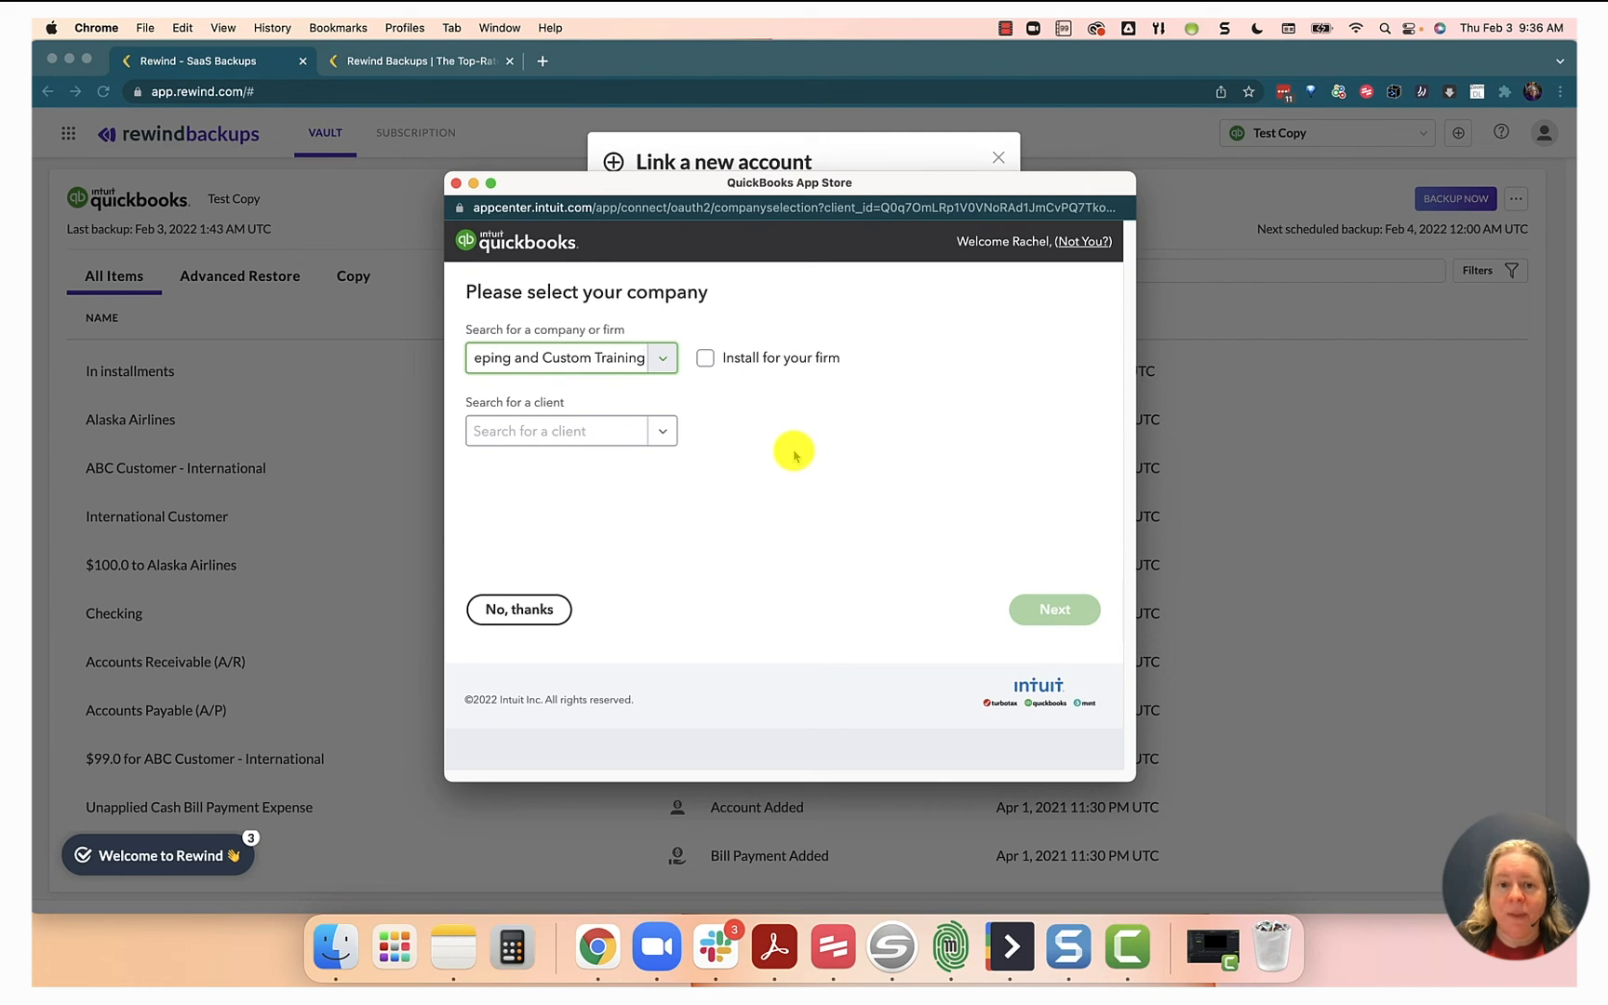
mouse_move(703, 365)
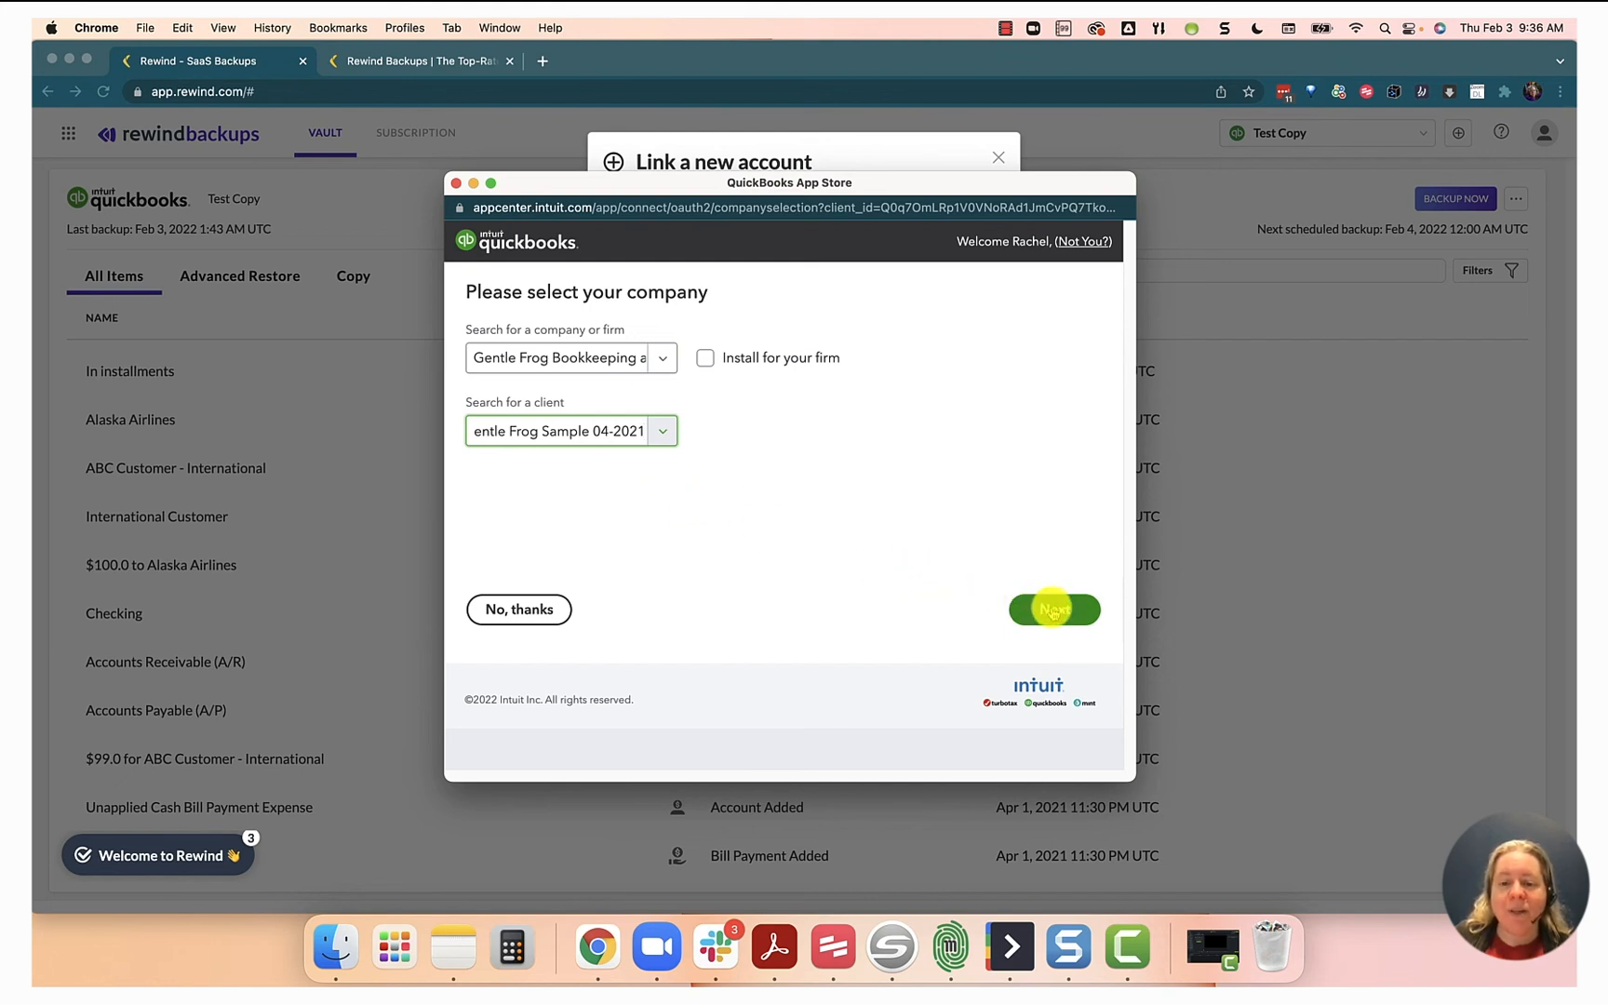
left_click(1054, 610)
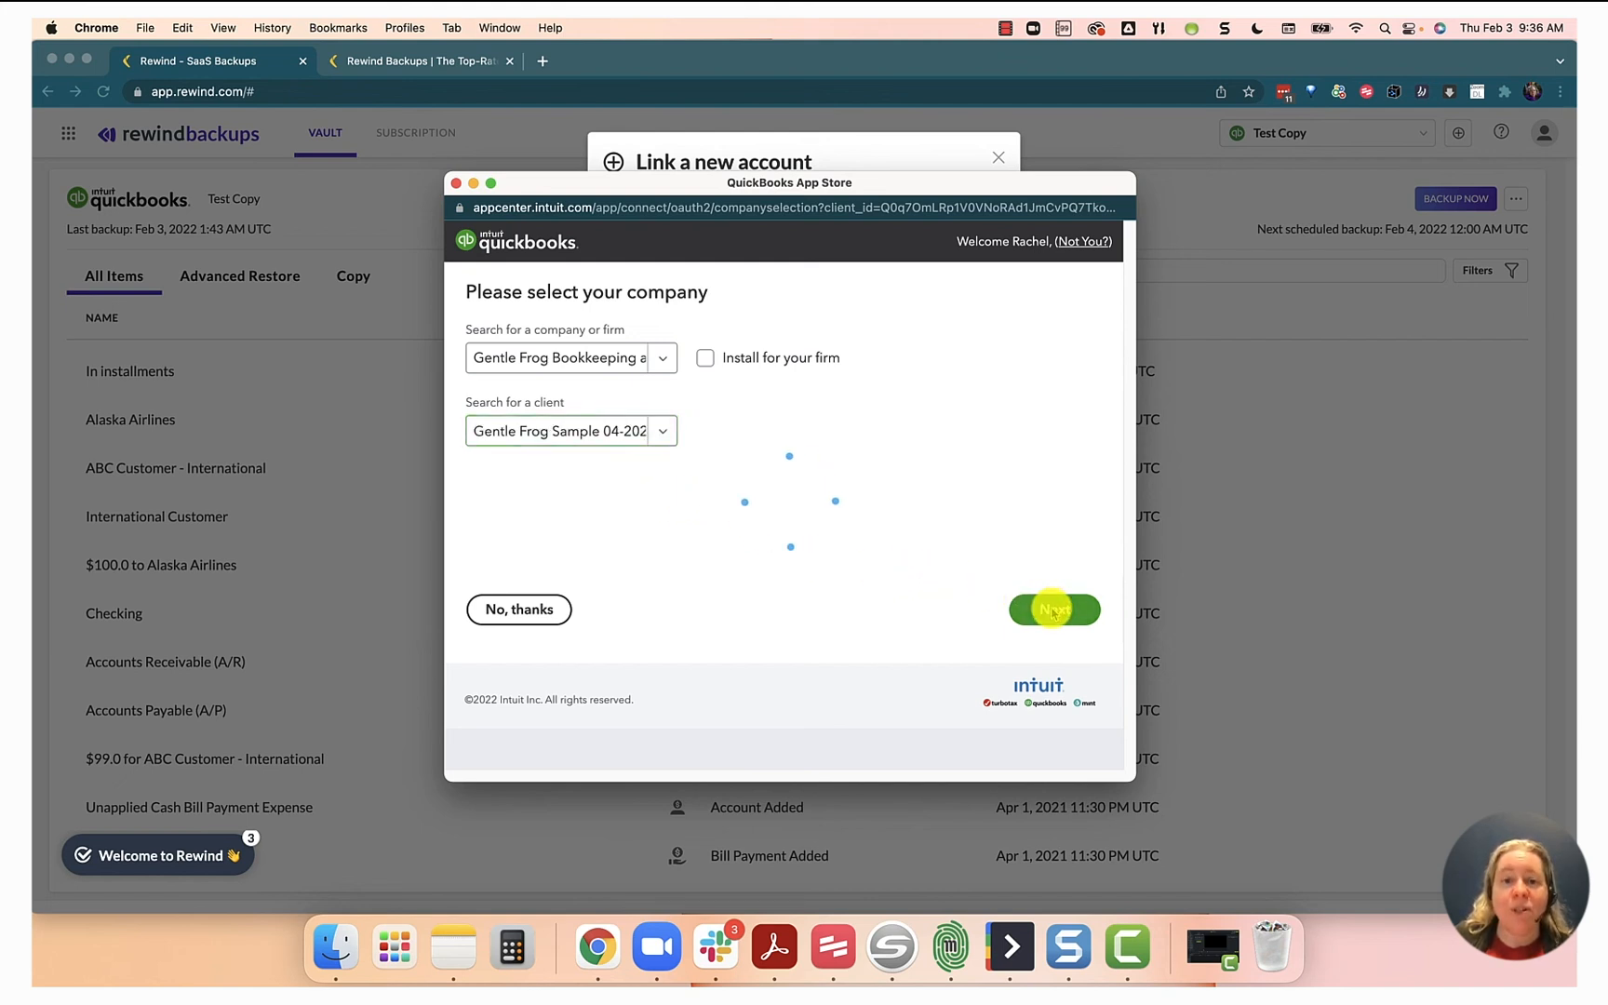
left_click(1054, 610)
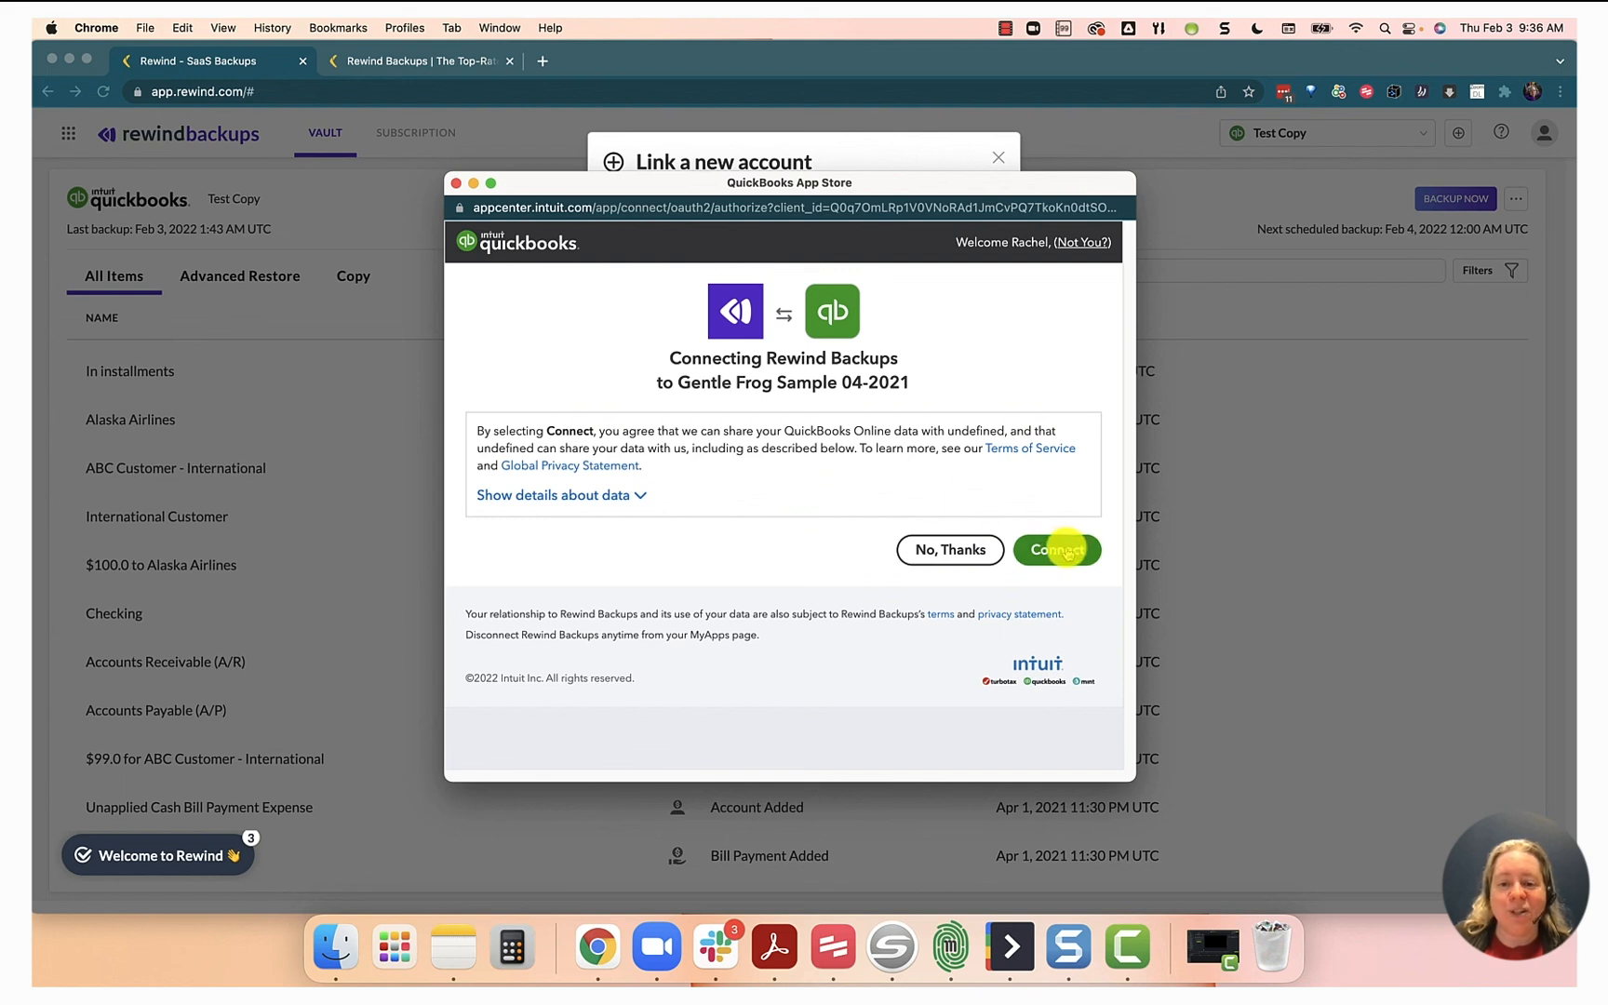
left_click(1056, 550)
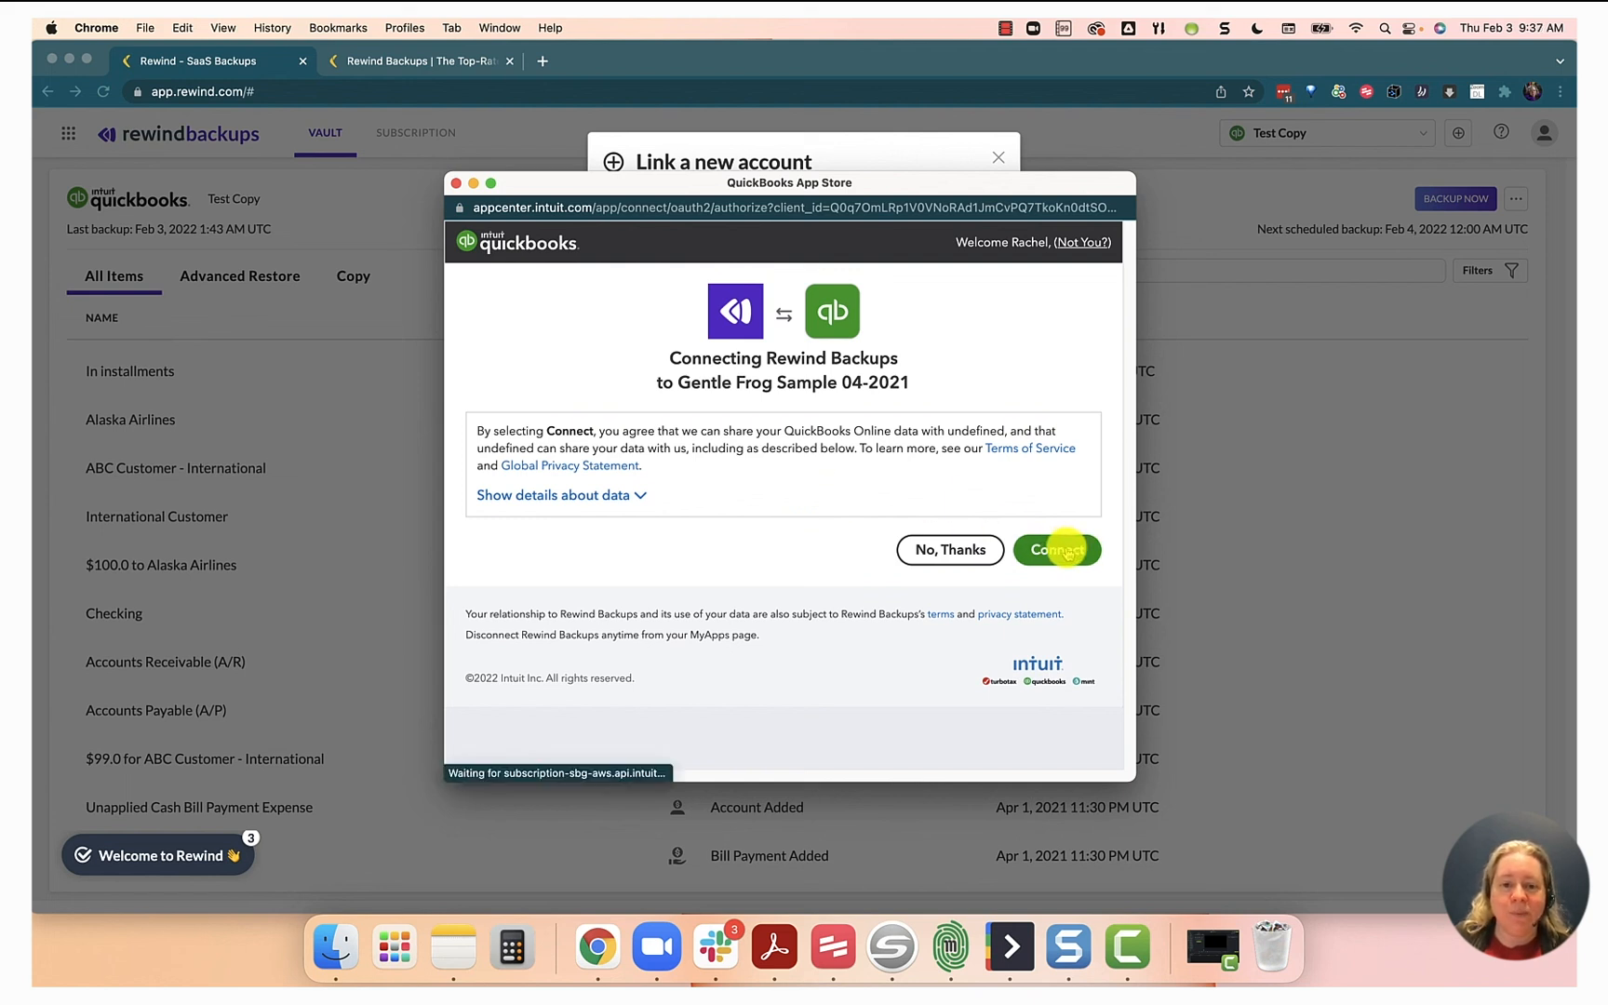
left_click(1058, 551)
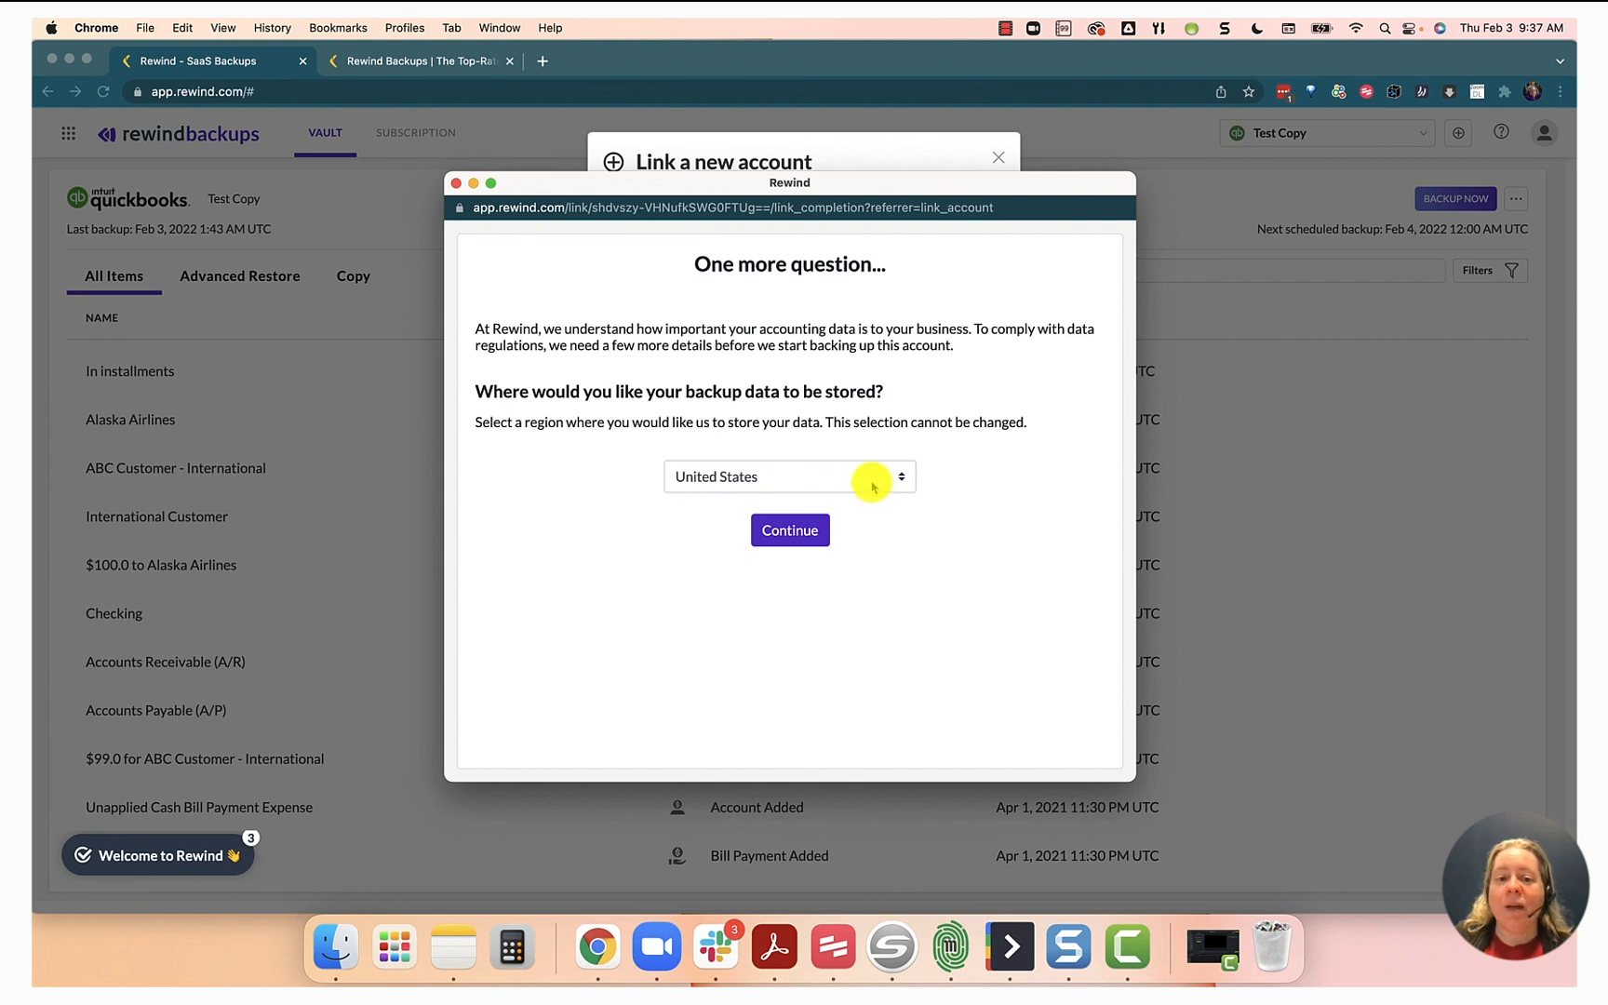
Keep United States as the storage region and confirm to finish linking
left_click(791, 475)
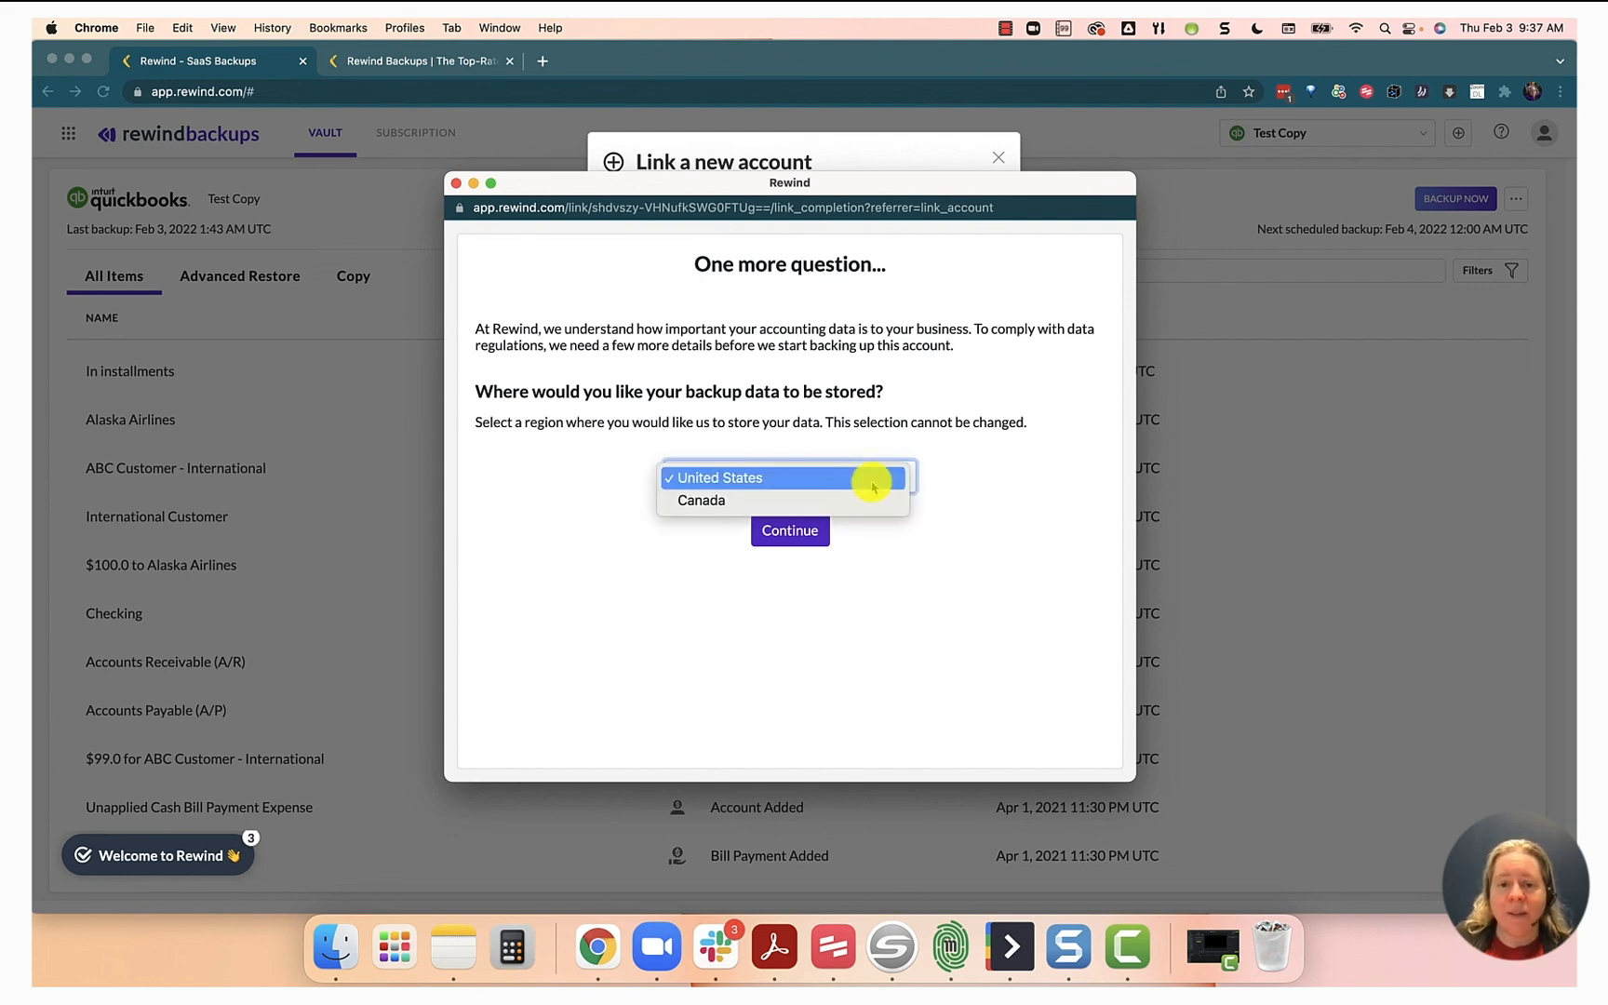
left_click(720, 476)
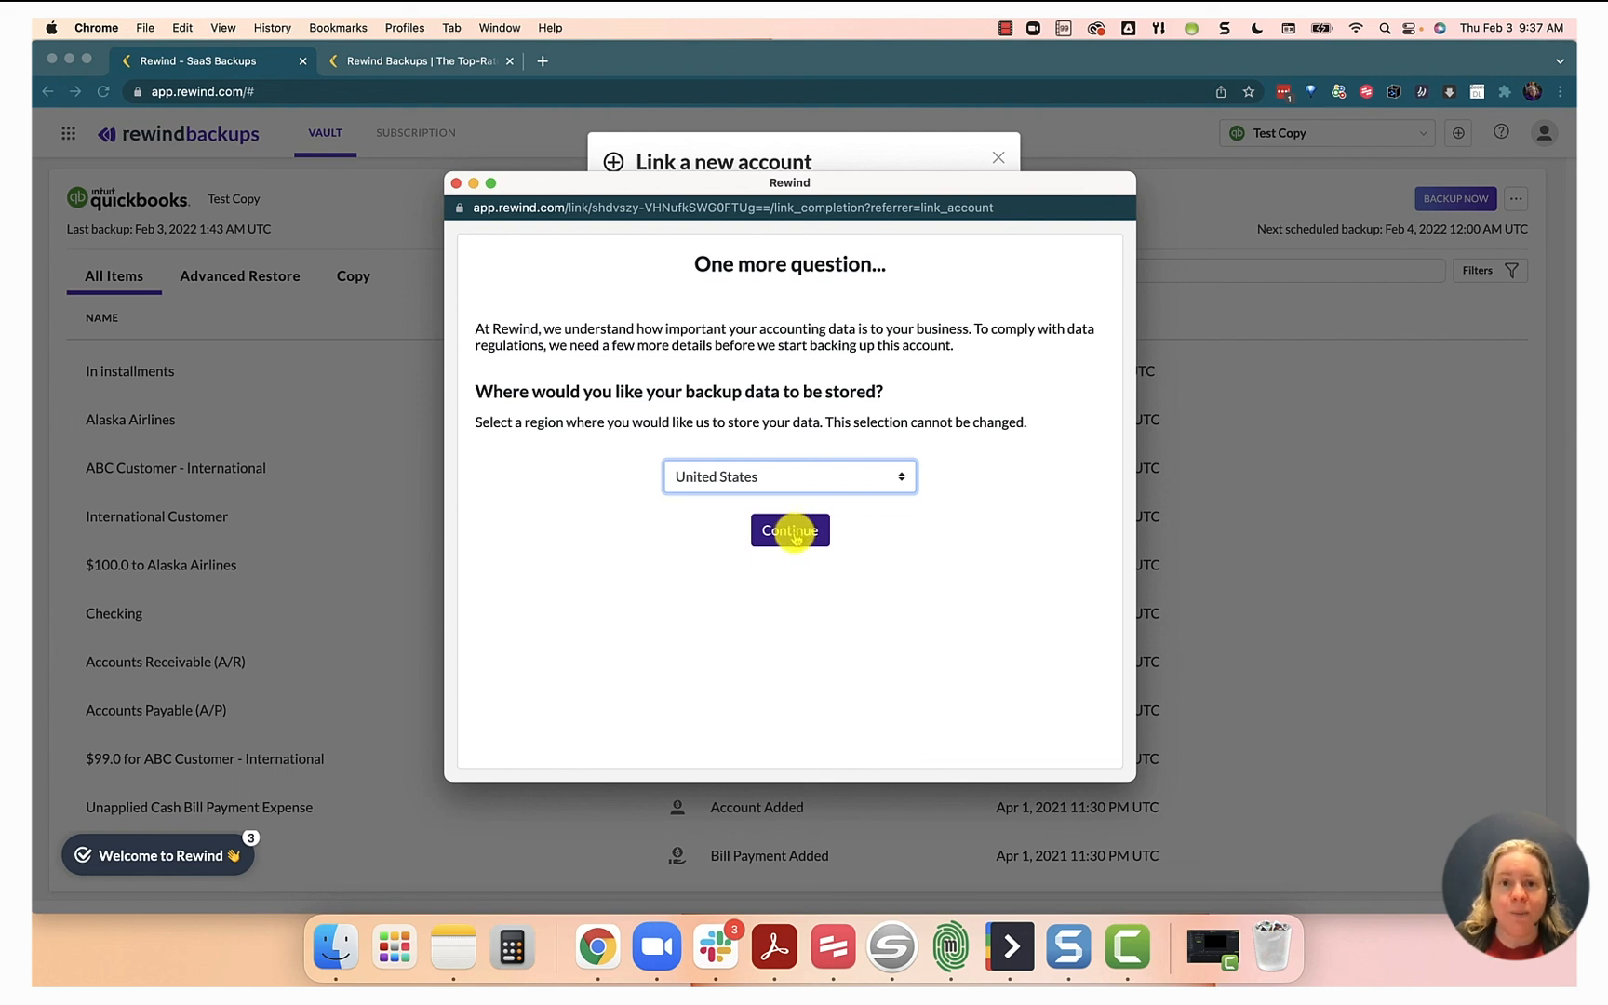
left_click(790, 530)
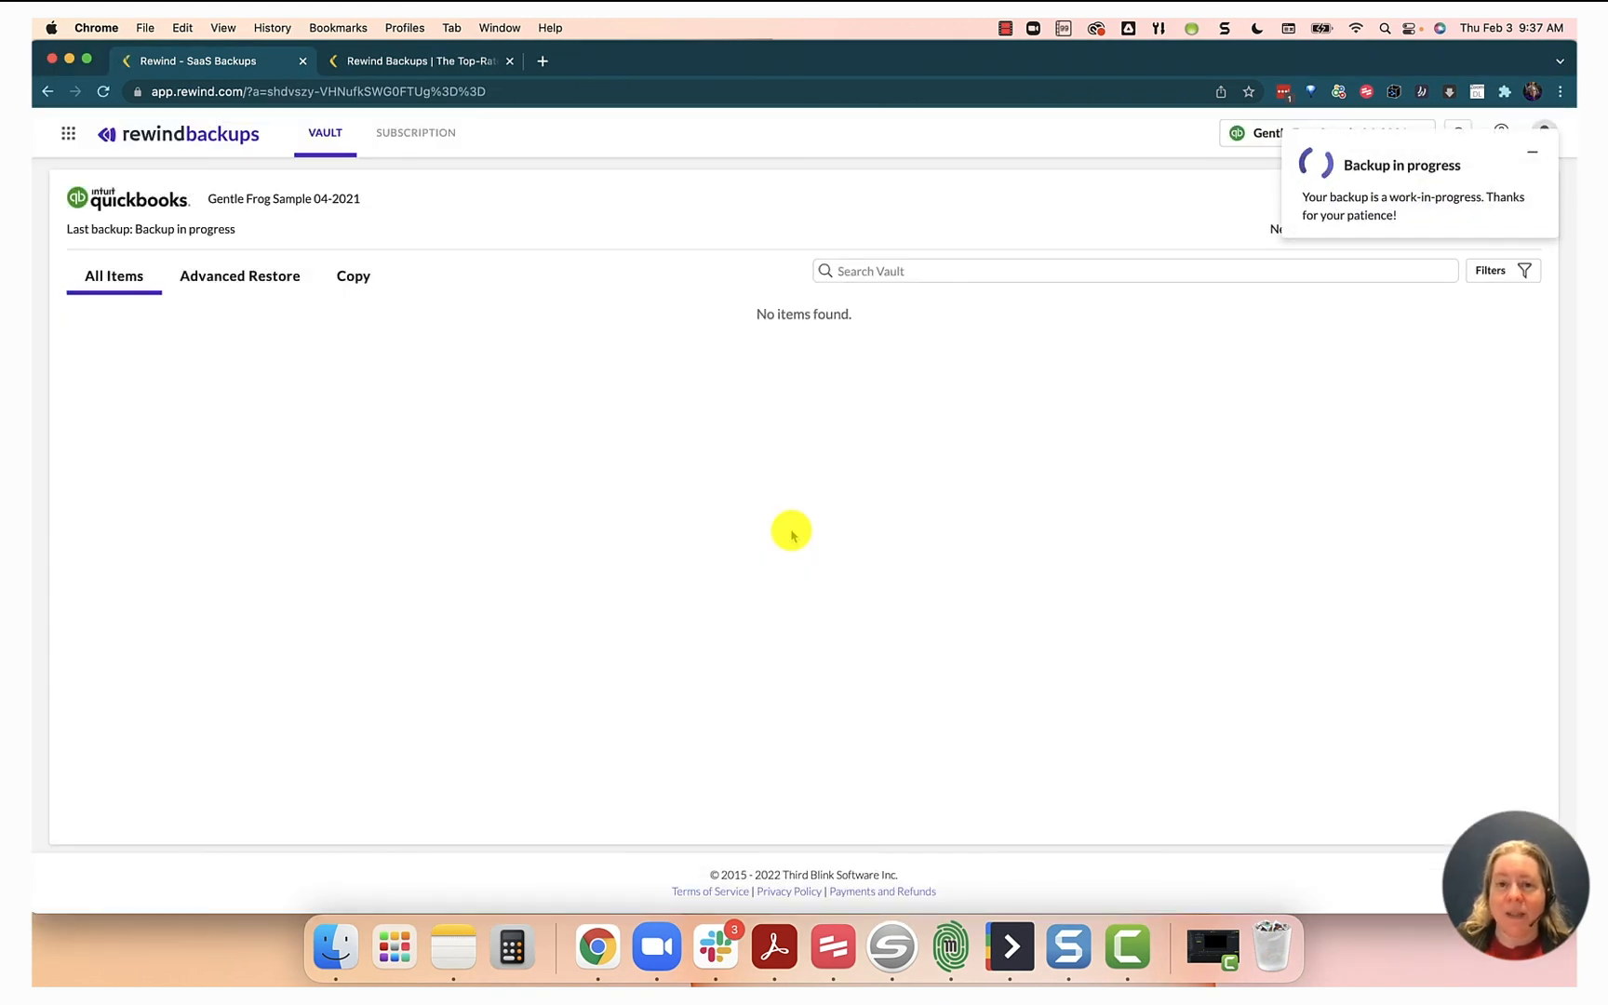
mouse_move(1186, 315)
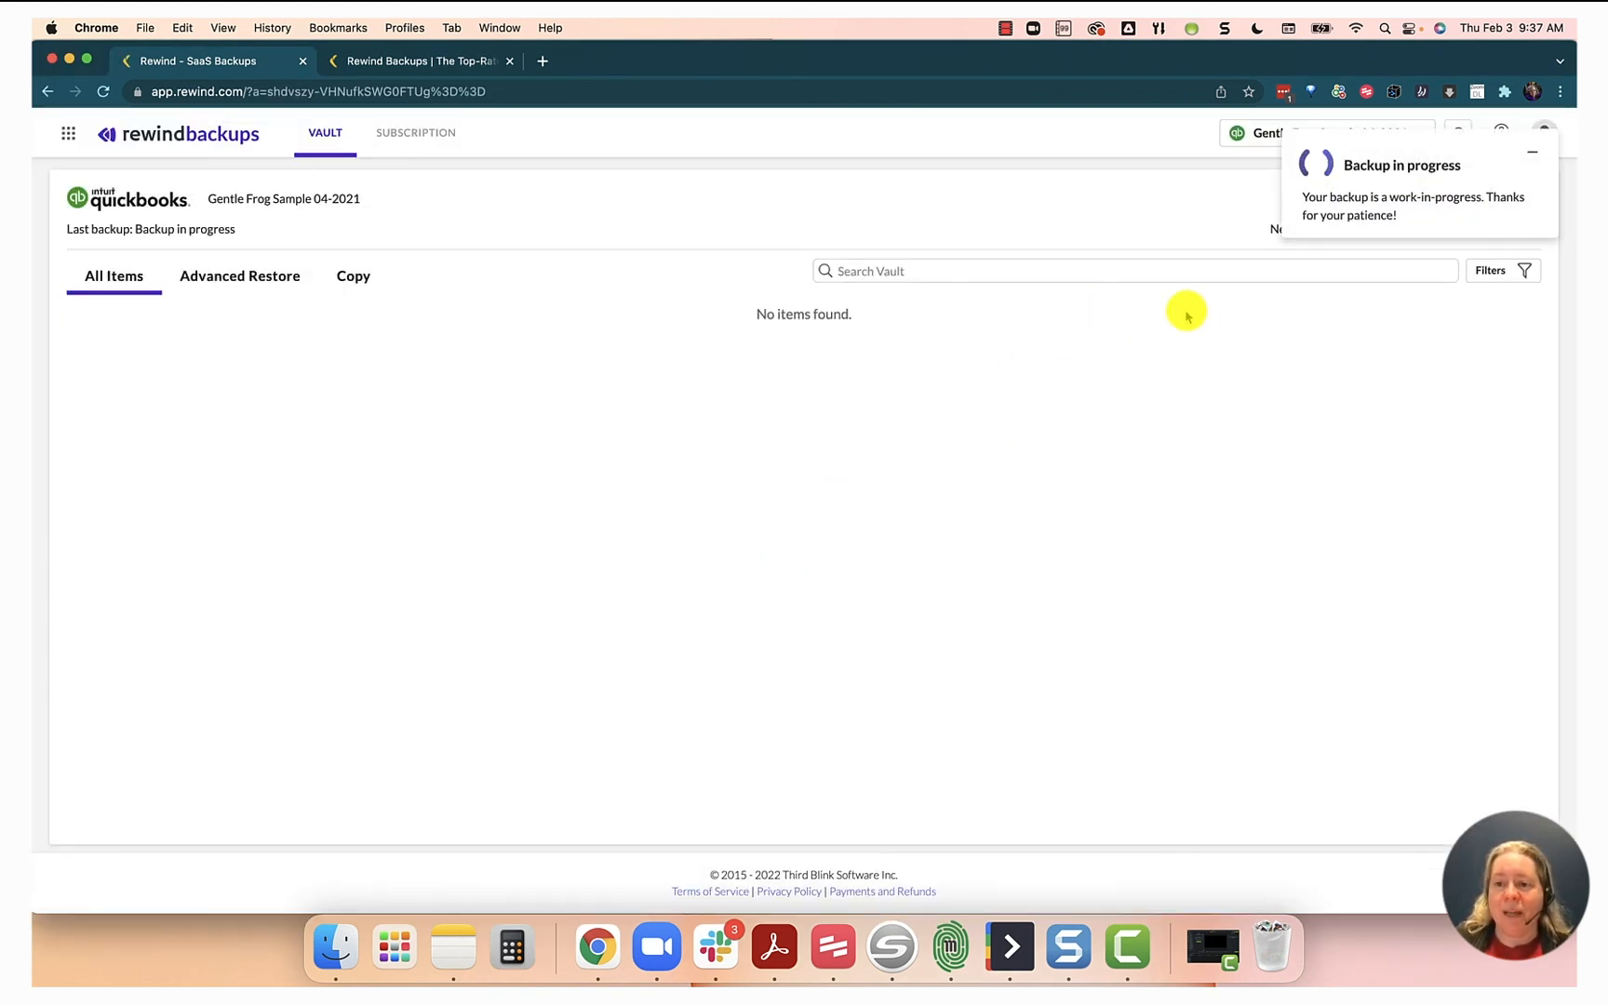